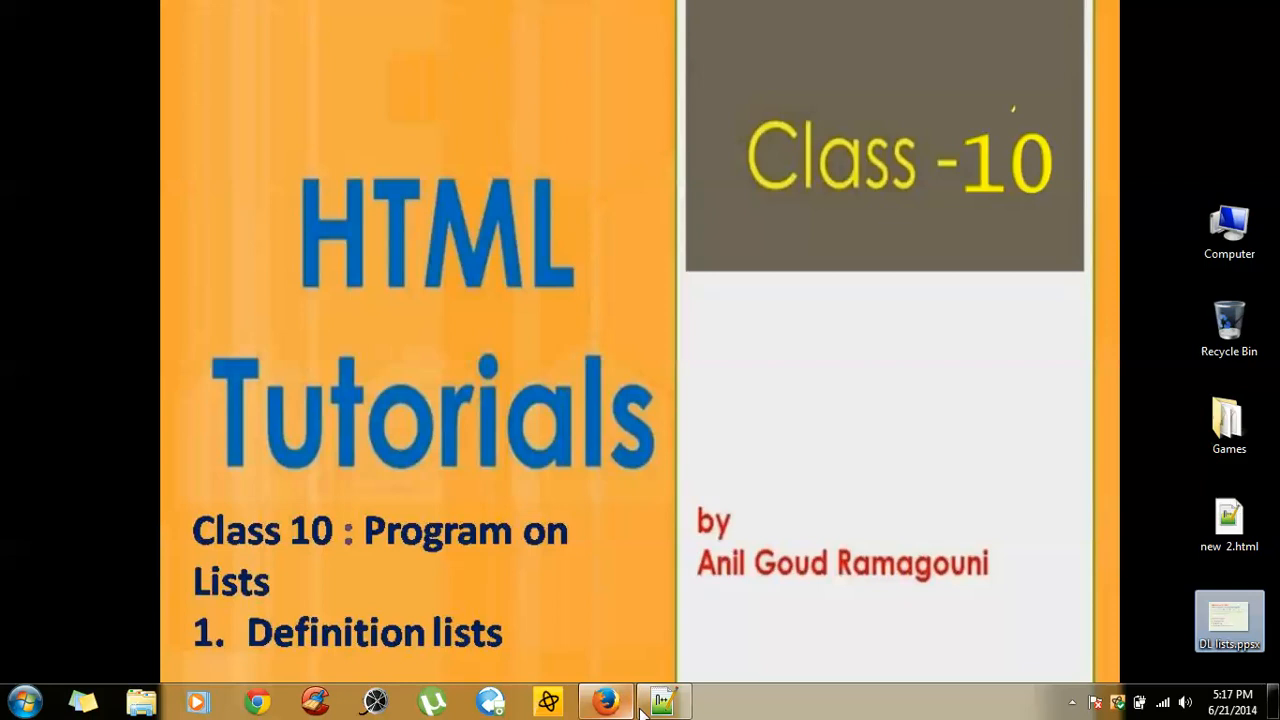
# Bring up the saved DescriptionorDefinitionlist.html reference page showing Tea, Milk, Coffee and Water.
pyautogui.click(664, 700)
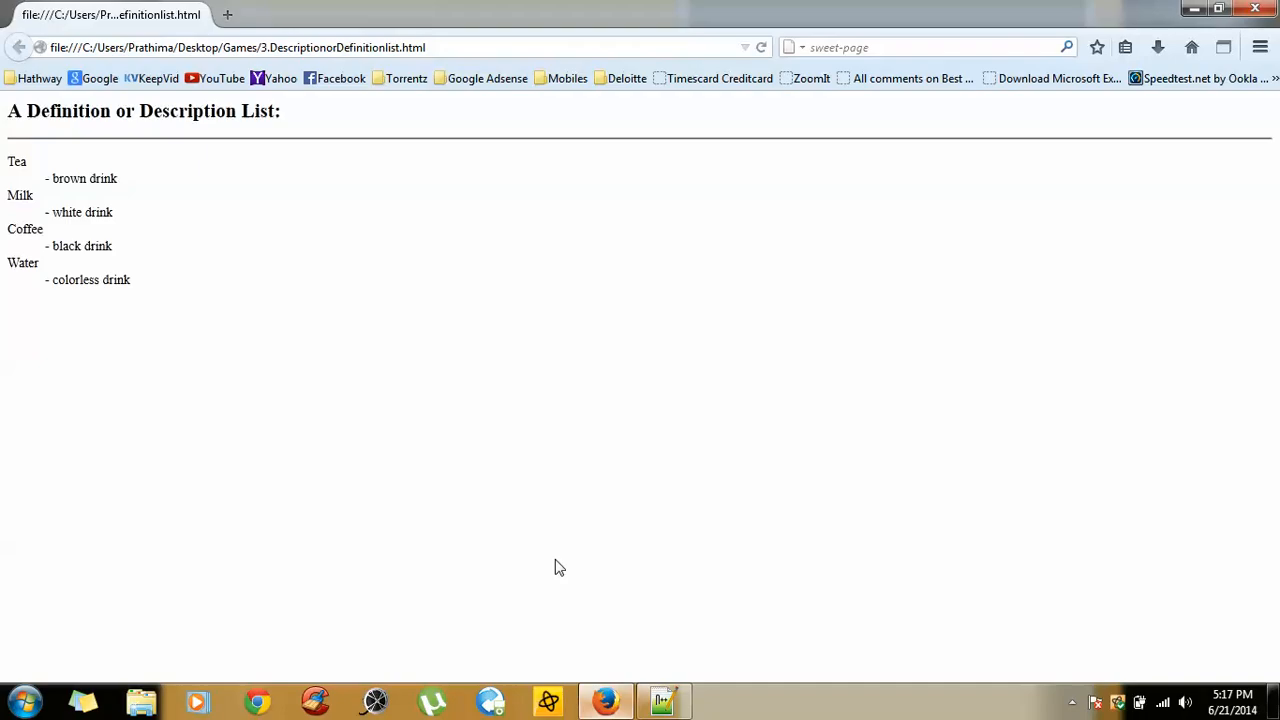
pyautogui.moveTo(288, 294)
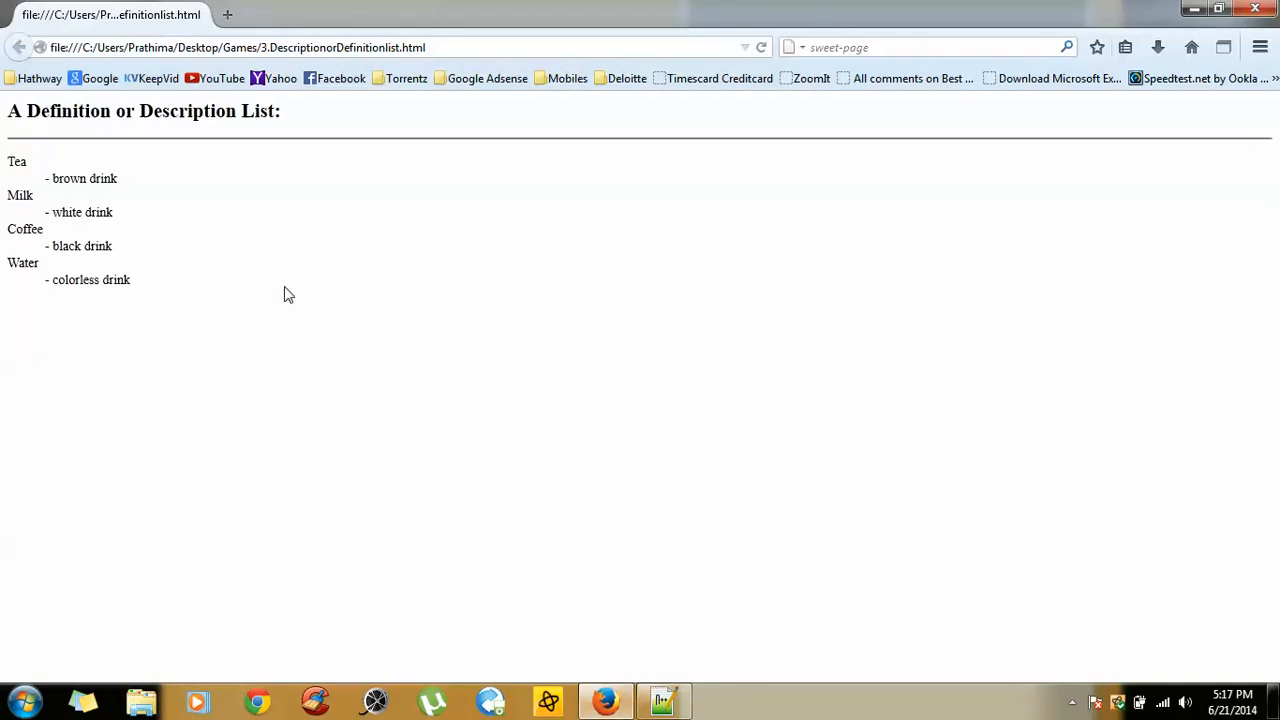
# Point out the Tea, Coffee and Water descriptions, then show the reference page's HTML source in Notepad++.
pyautogui.doubleClick(16, 160)
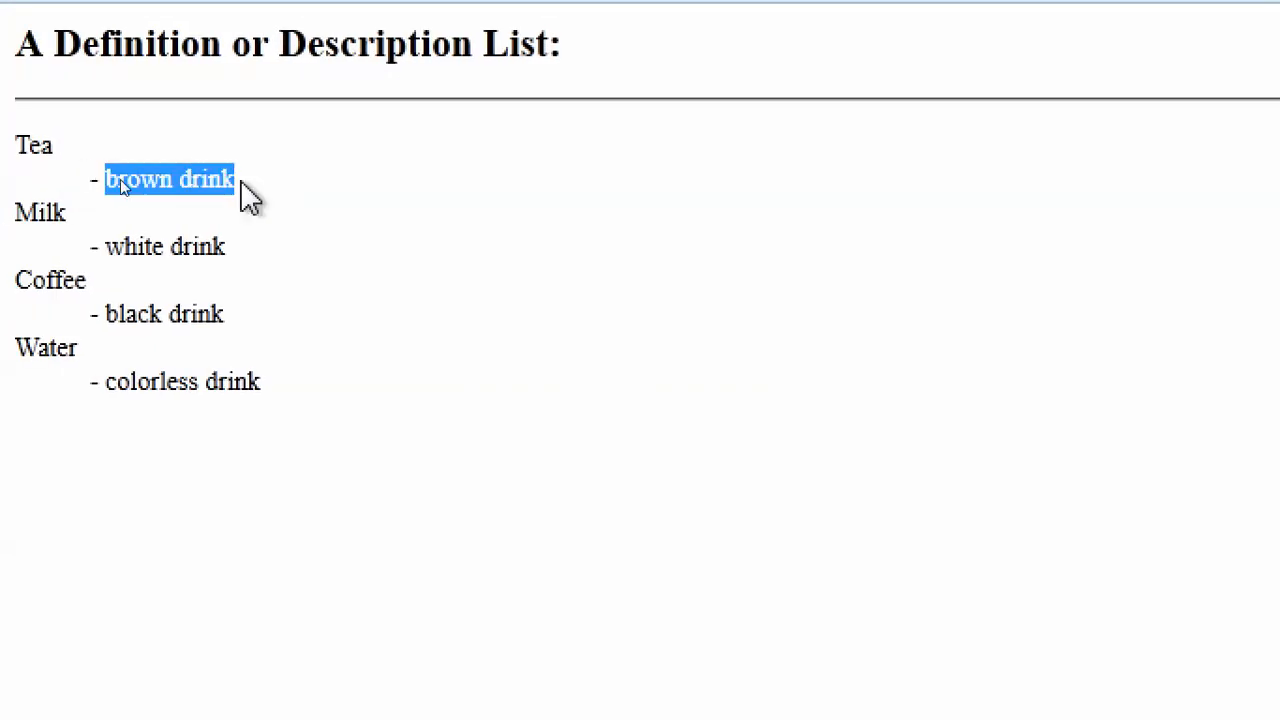
pyautogui.moveTo(64, 216)
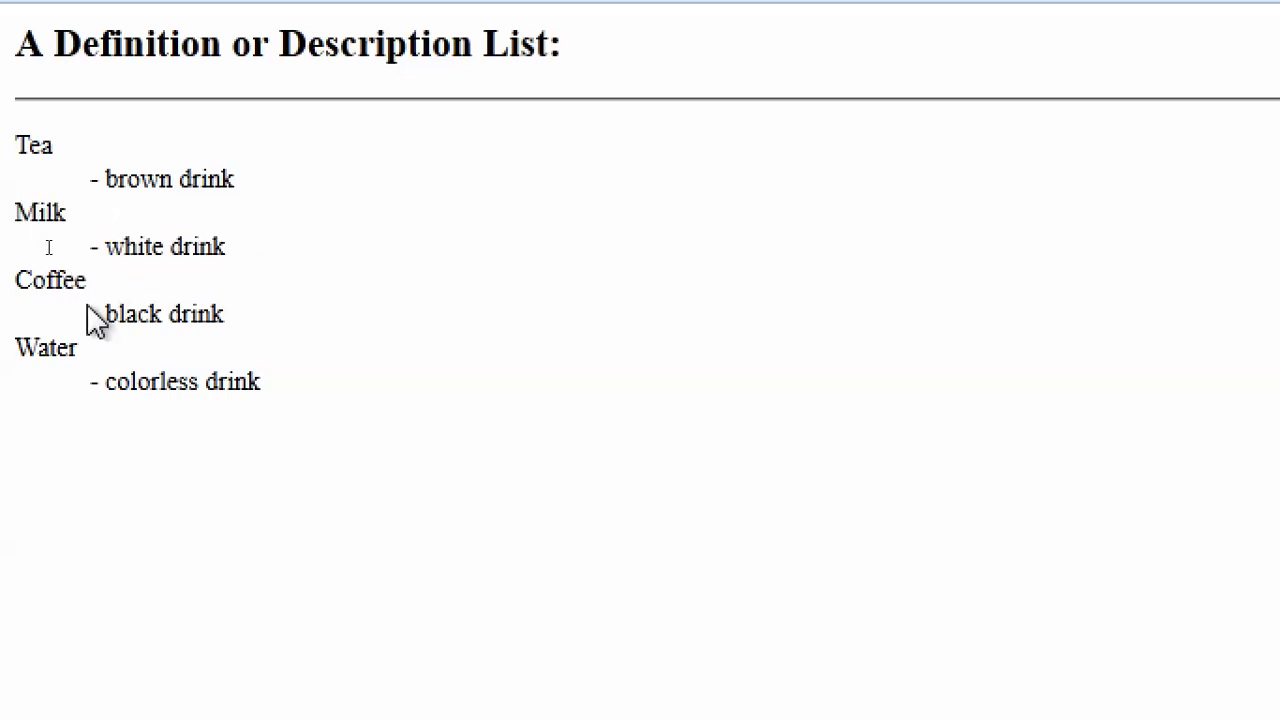
pyautogui.doubleClick(164, 312)
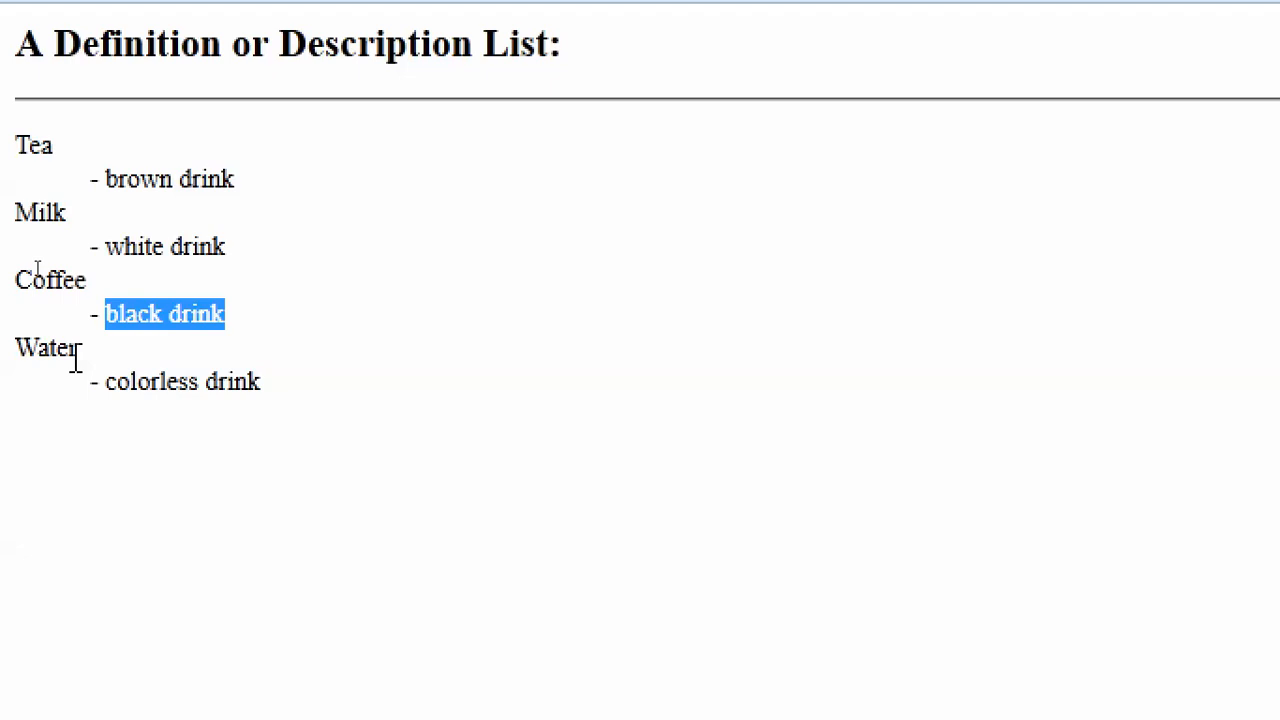
pyautogui.doubleClick(44, 348)
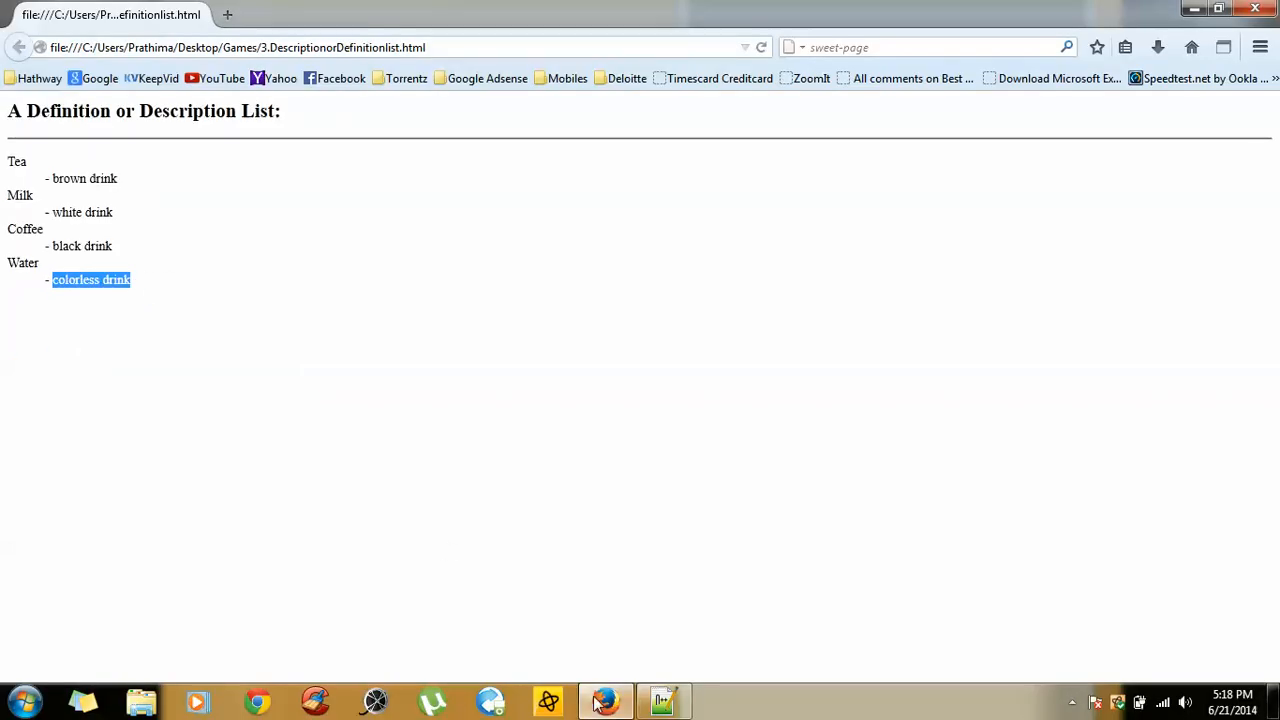
pyautogui.click(664, 700)
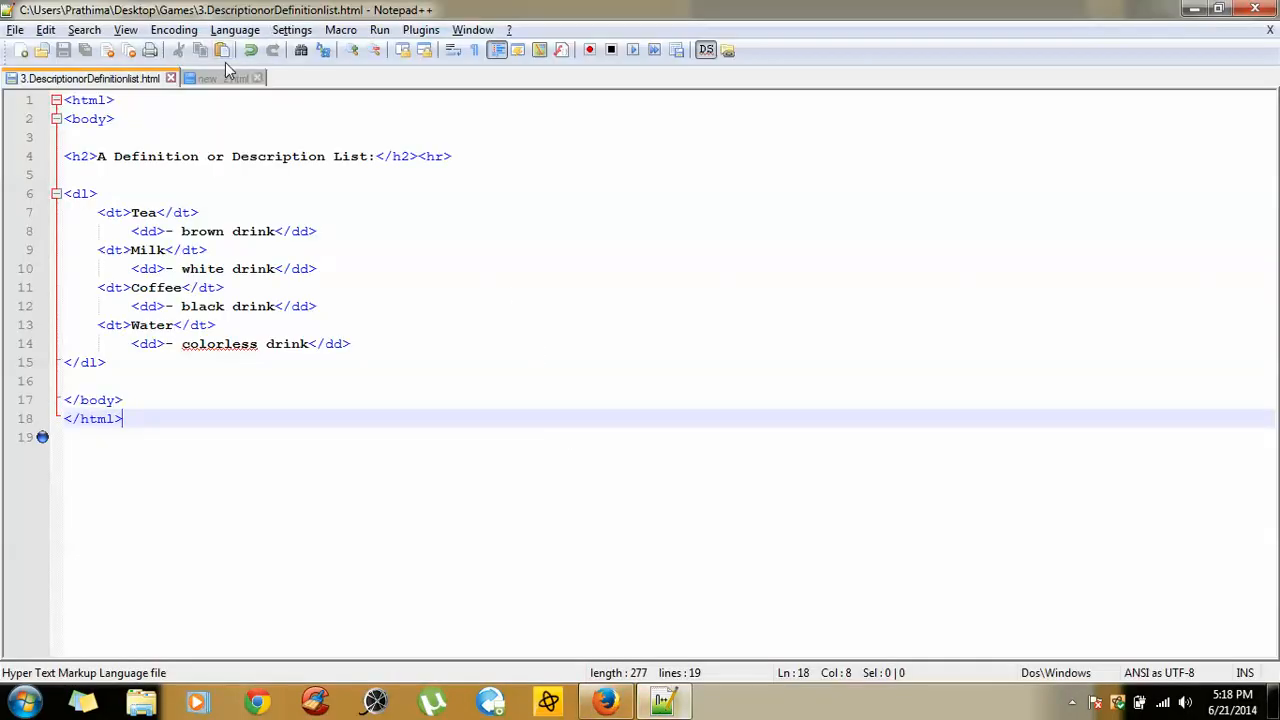
# In the new 2.html file, add an empty indented <dl></dl> below the heading and start a tag inside it.
pyautogui.click(218, 78)
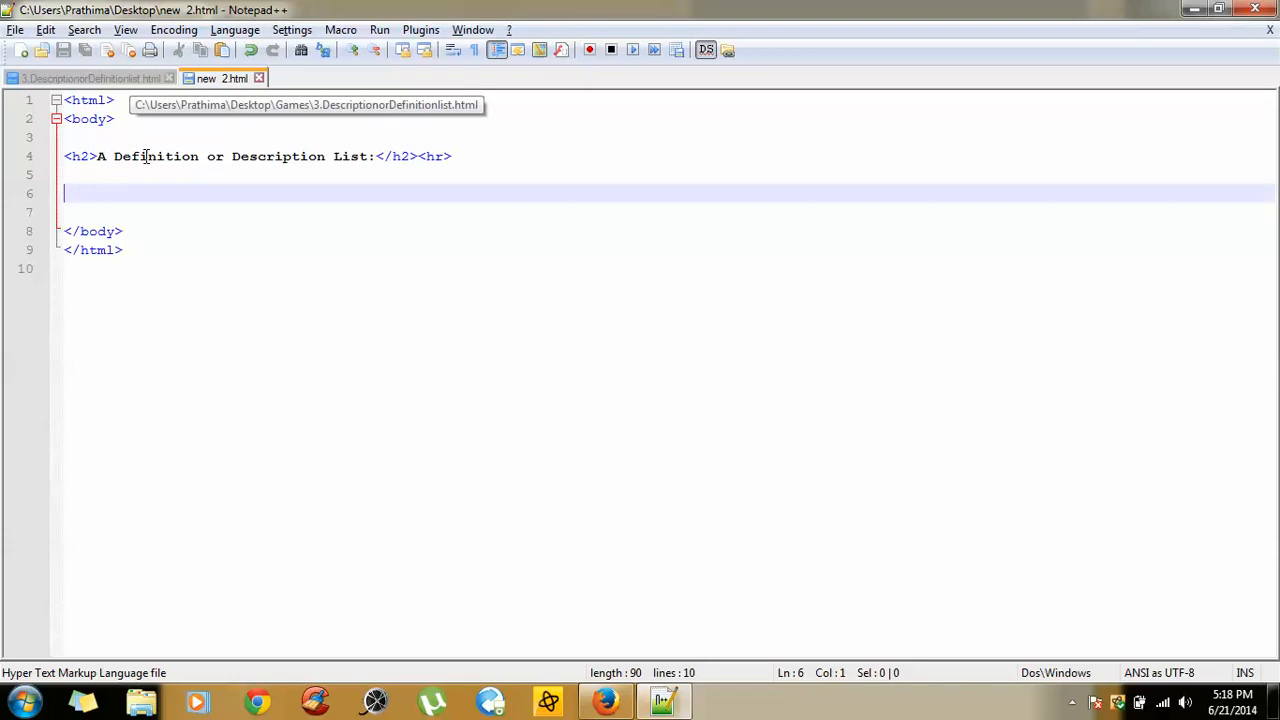
pyautogui.write('<')
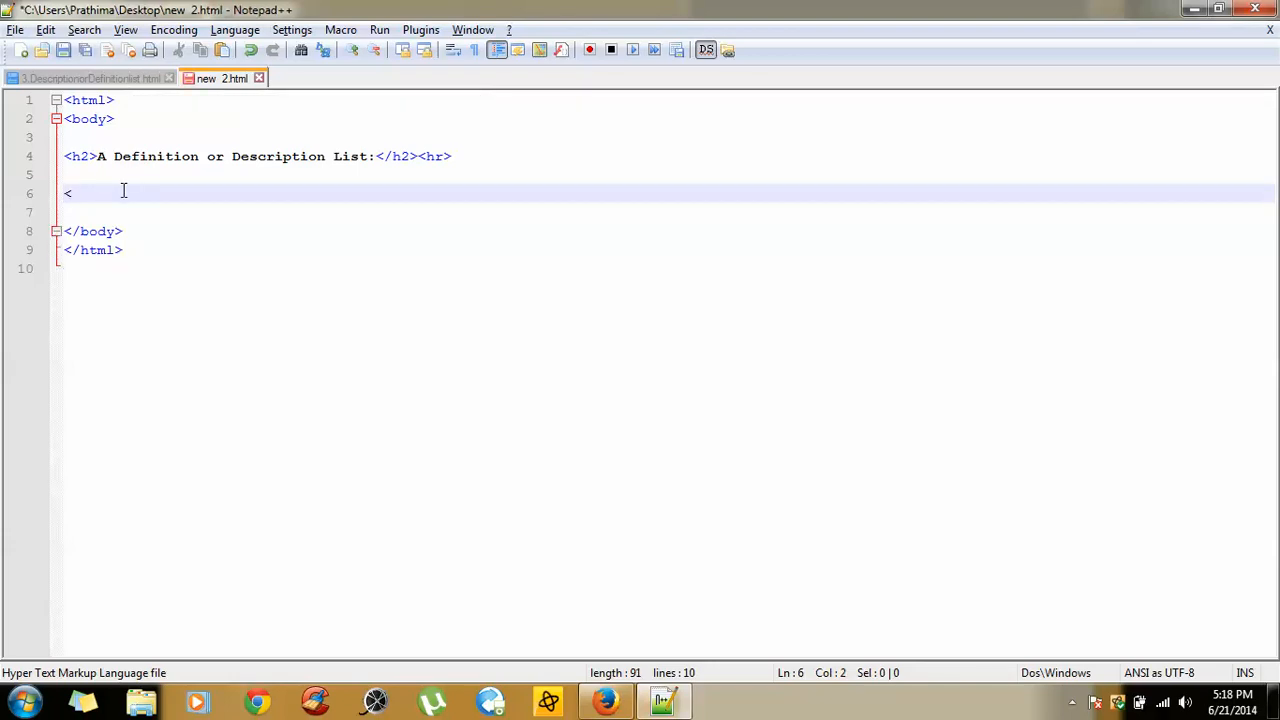
pyautogui.write('dl>')
pyautogui.write('</')
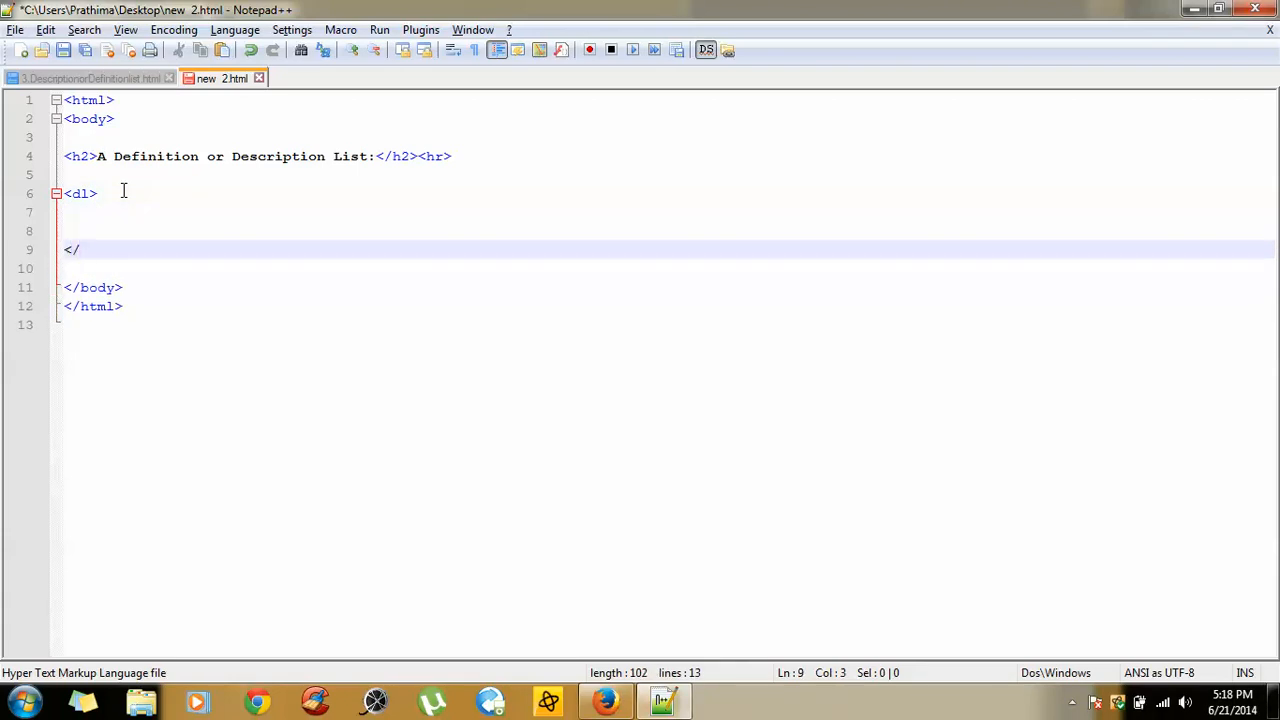
pyautogui.write('dl>')
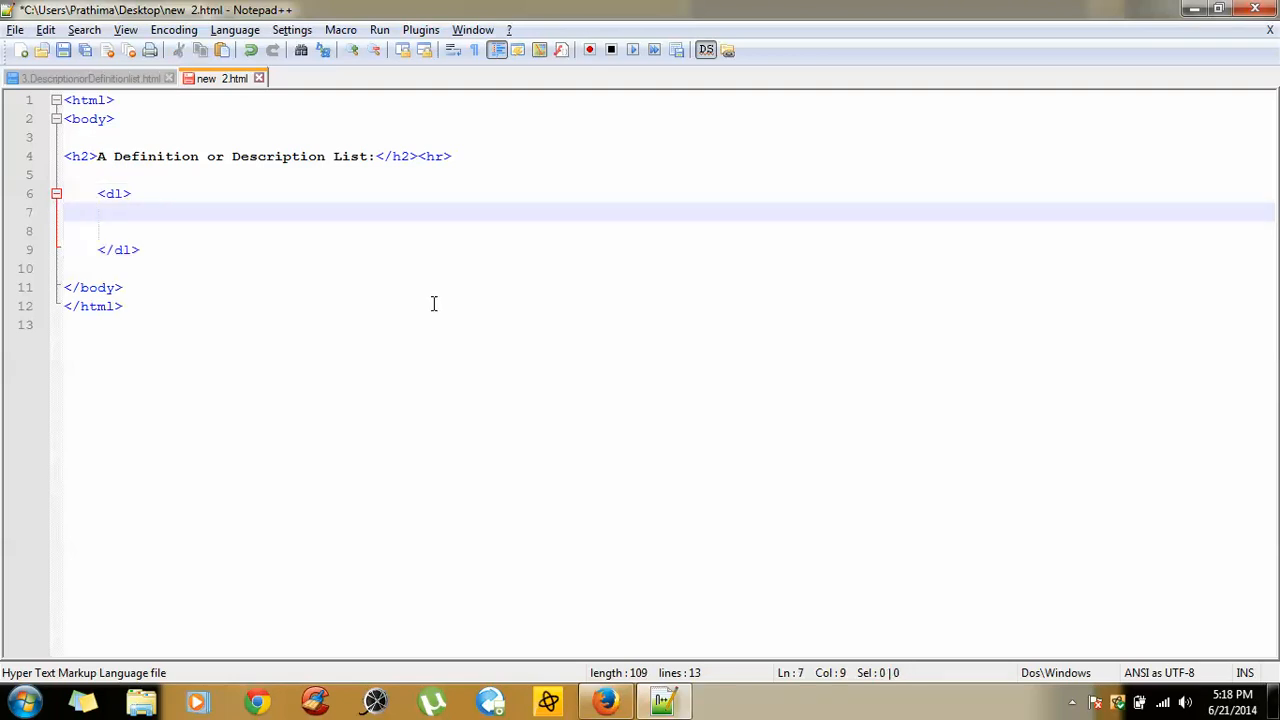
pyautogui.write('<')
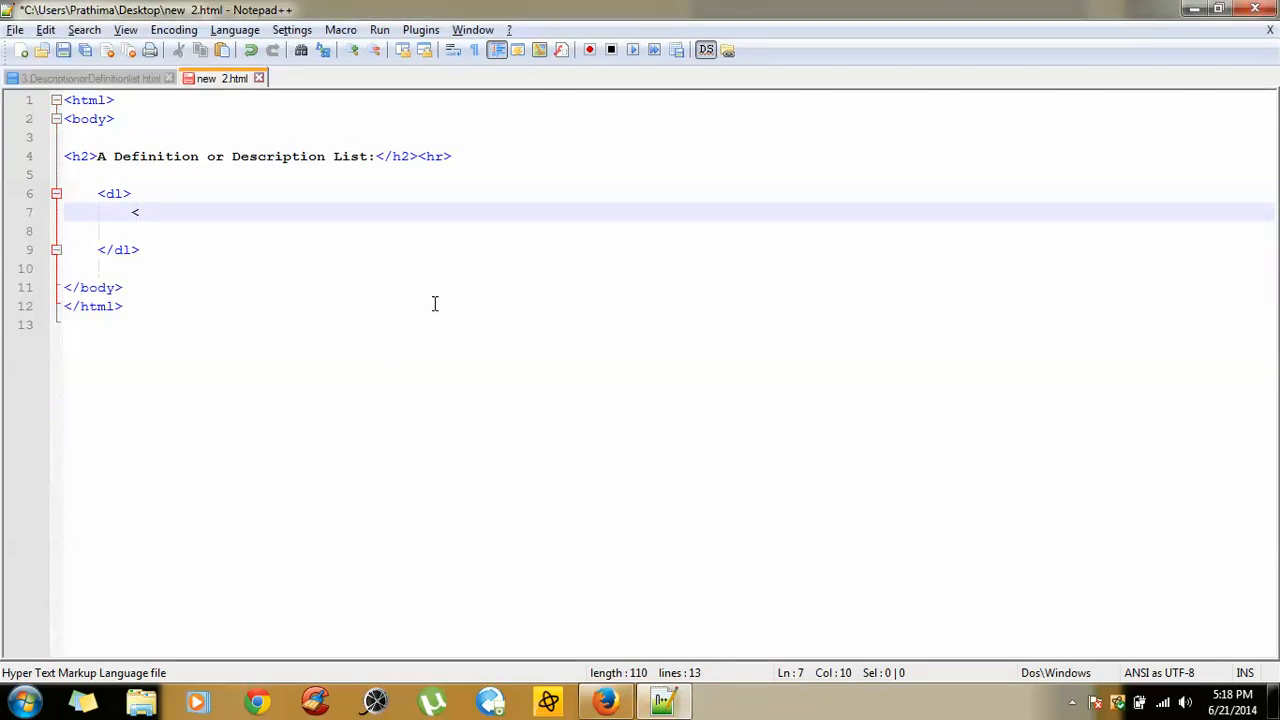
# Add <dt>Tea</dt> and <dt>Milk</dt> inside the dl and duplicate both term lines below.
pyautogui.write('dt')
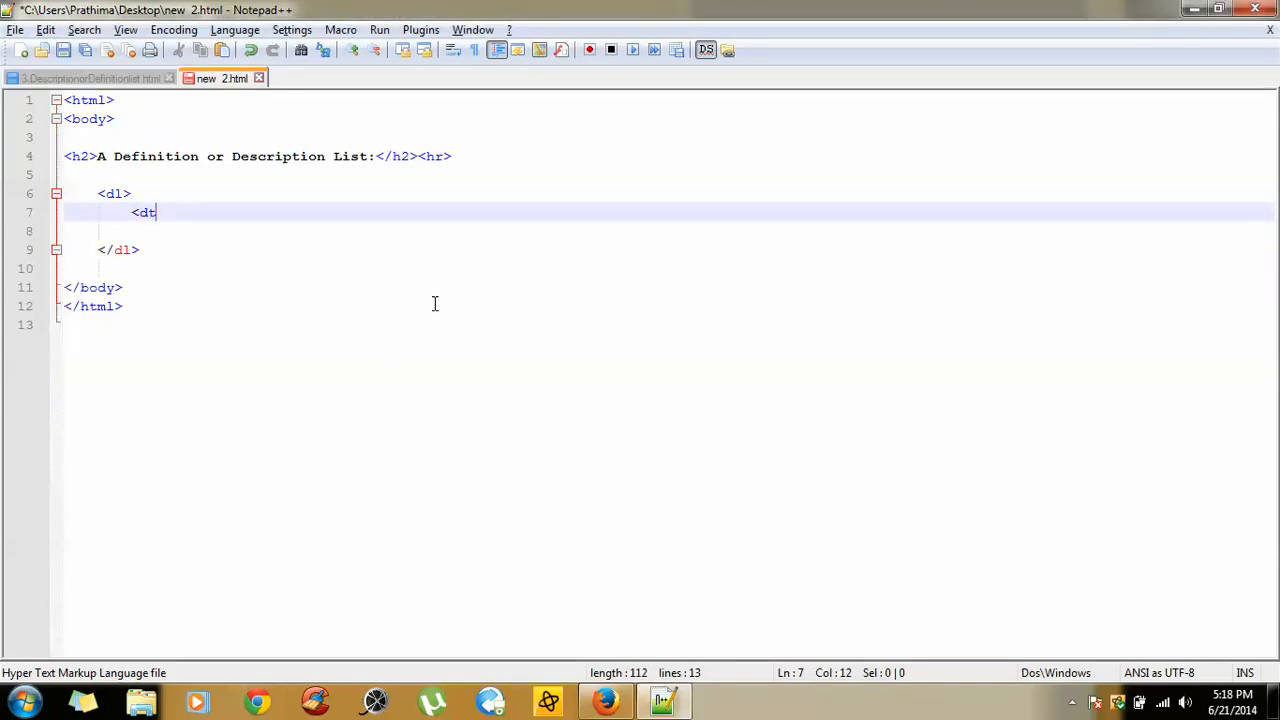
pyautogui.write('>')
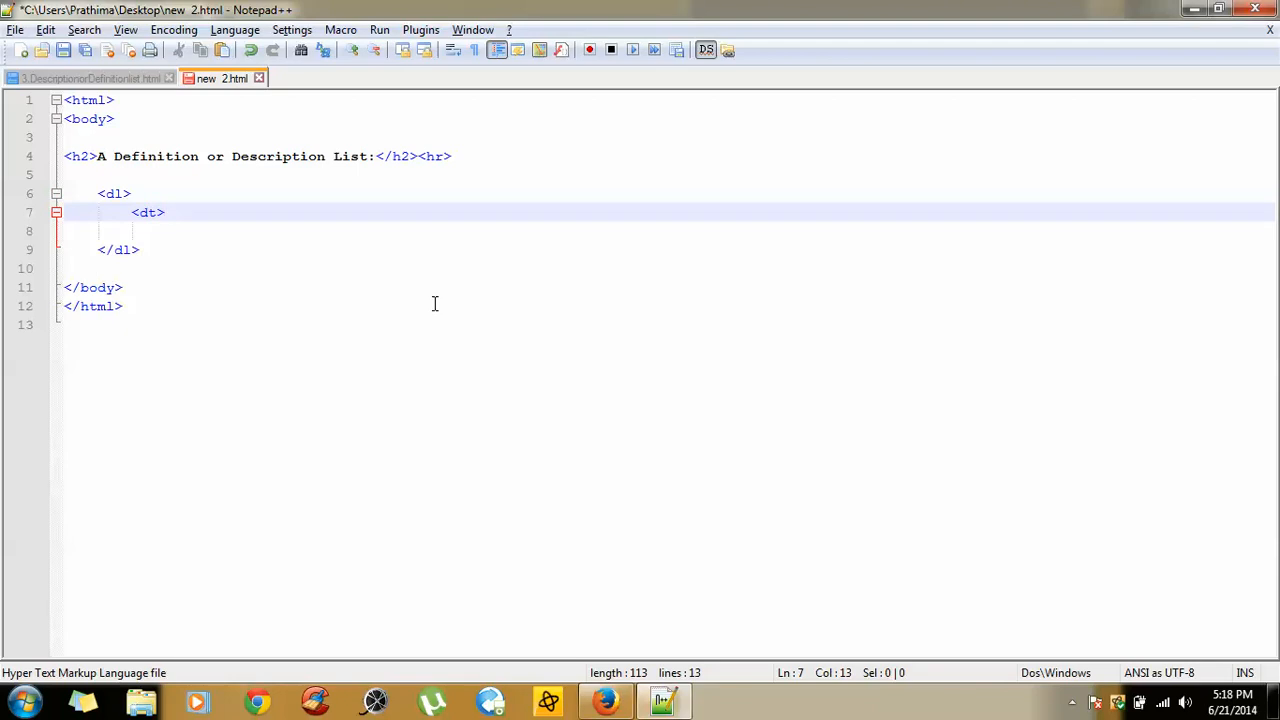
pyautogui.write('Tr')
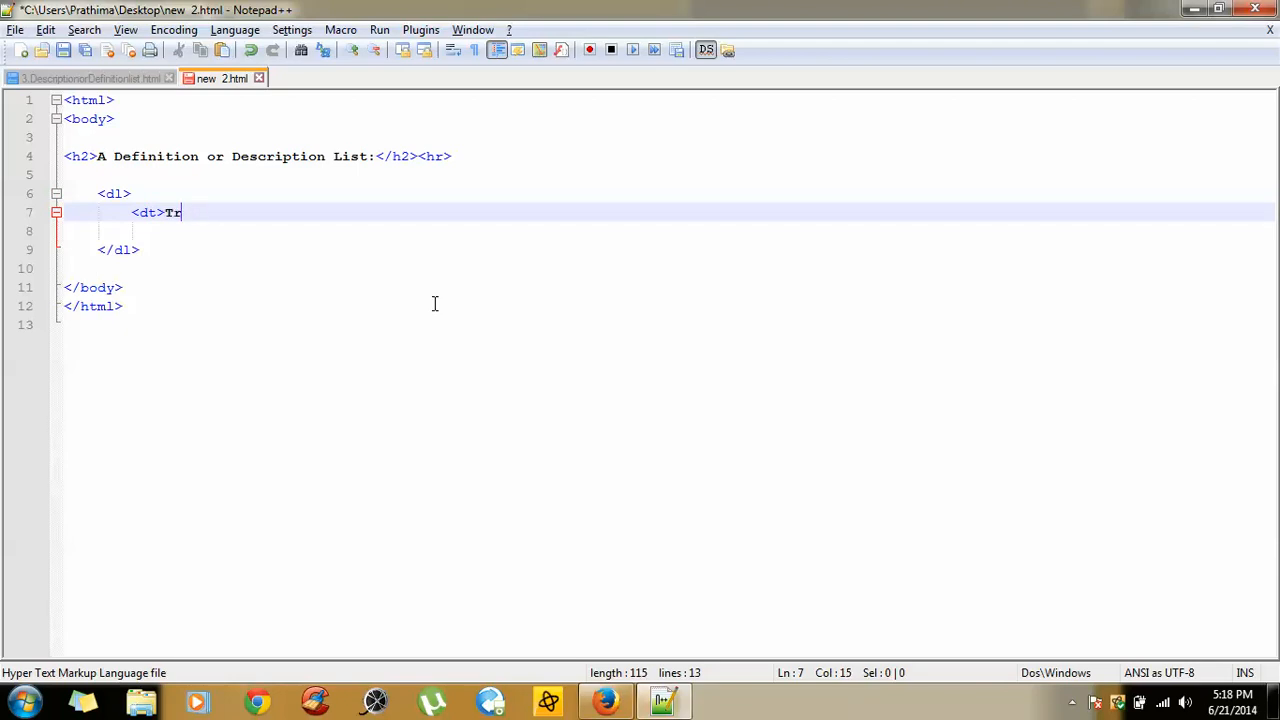
pyautogui.write('ea</')
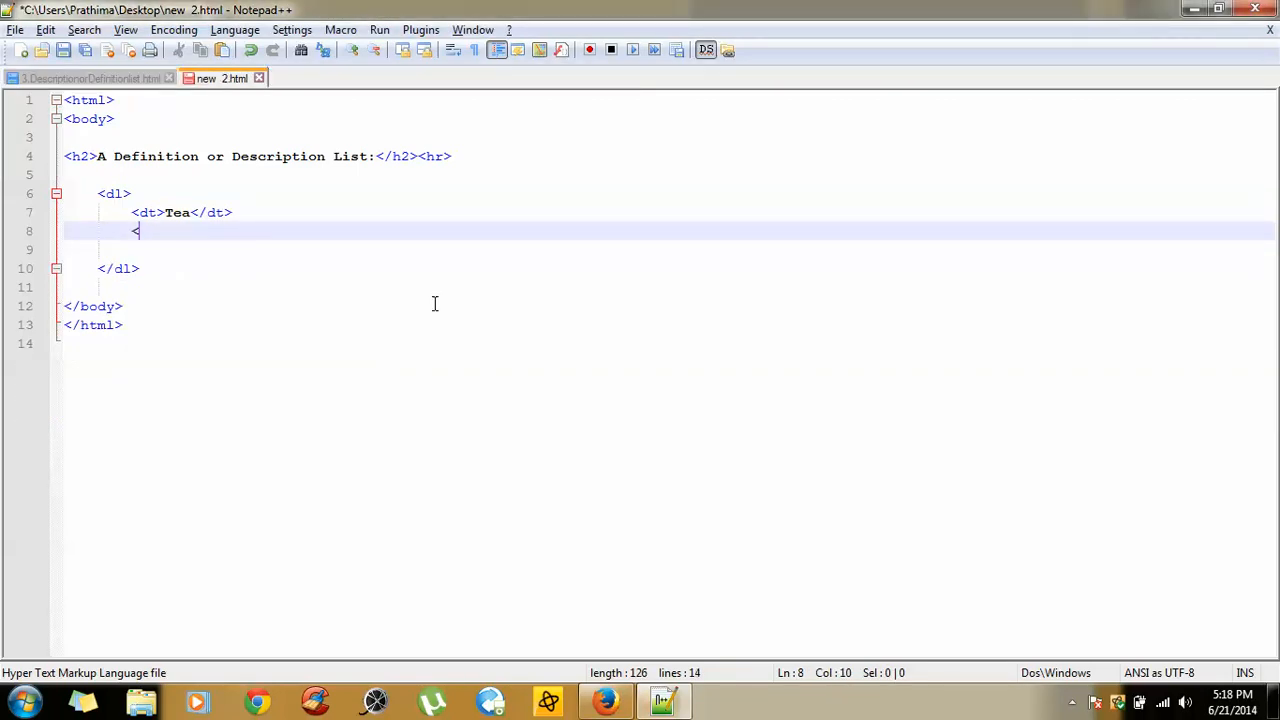
pyautogui.write('dt>')
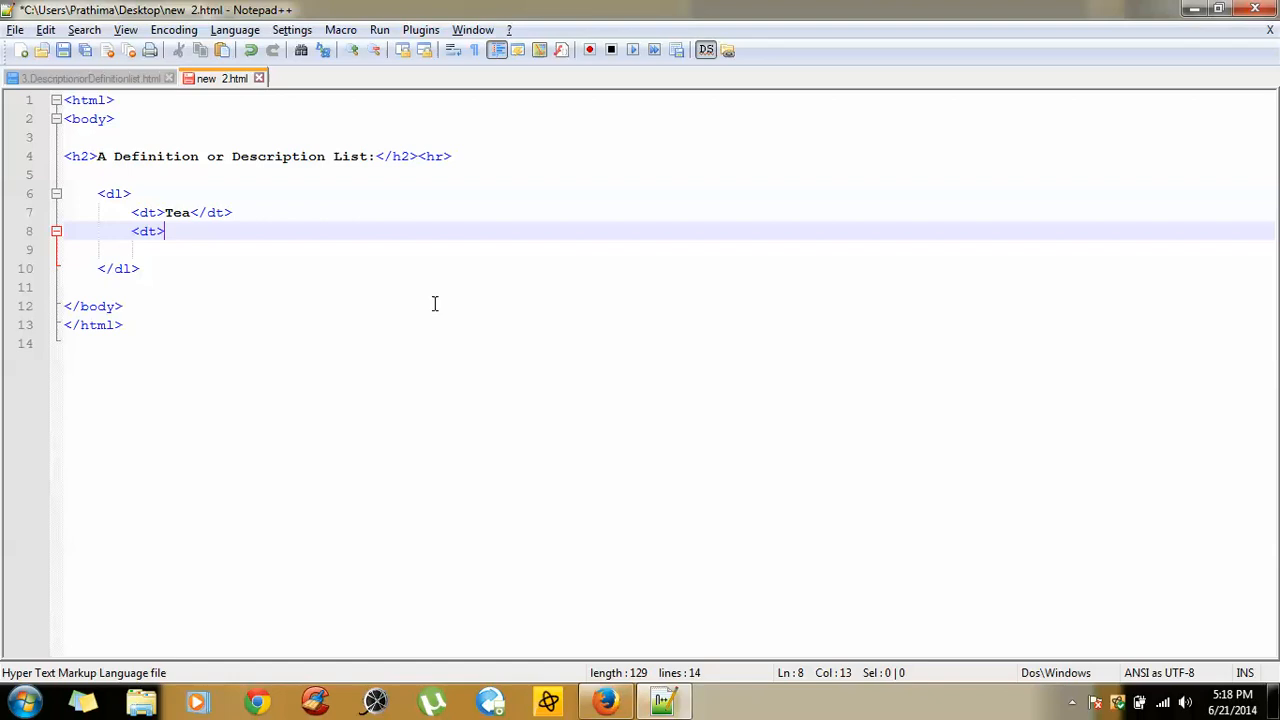
pyautogui.write('Milk')
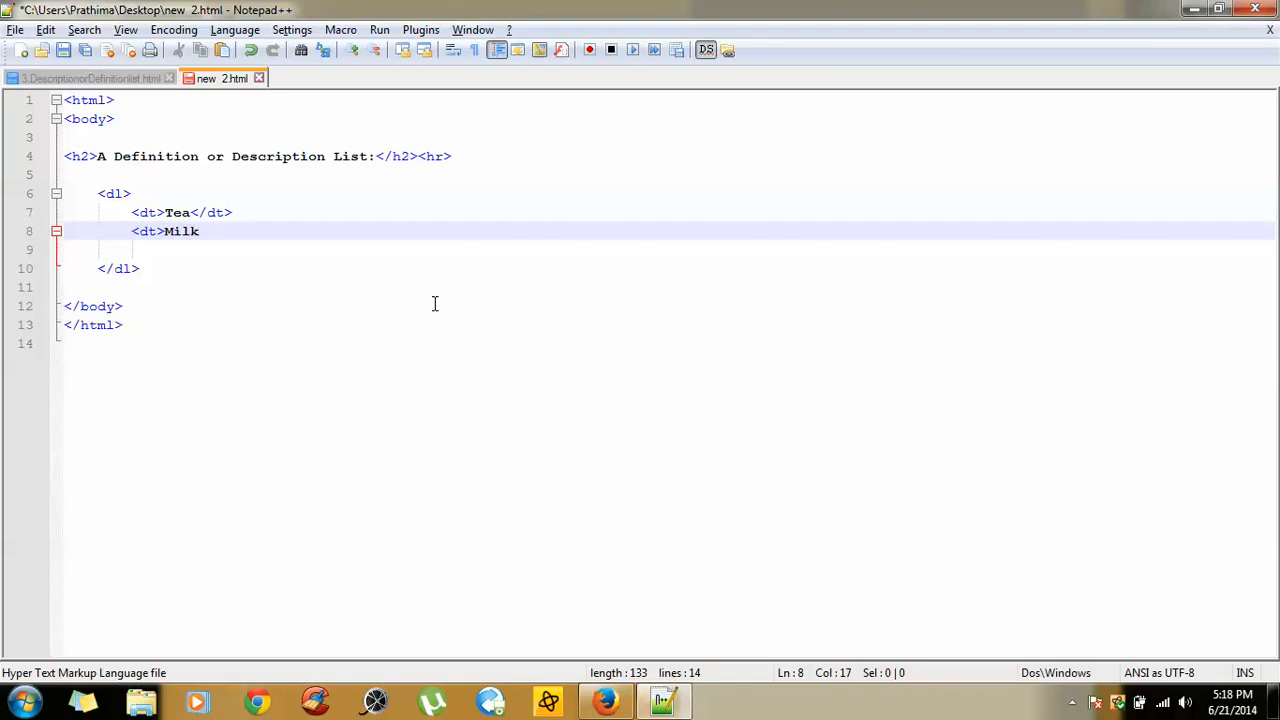
pyautogui.write('</dt>')
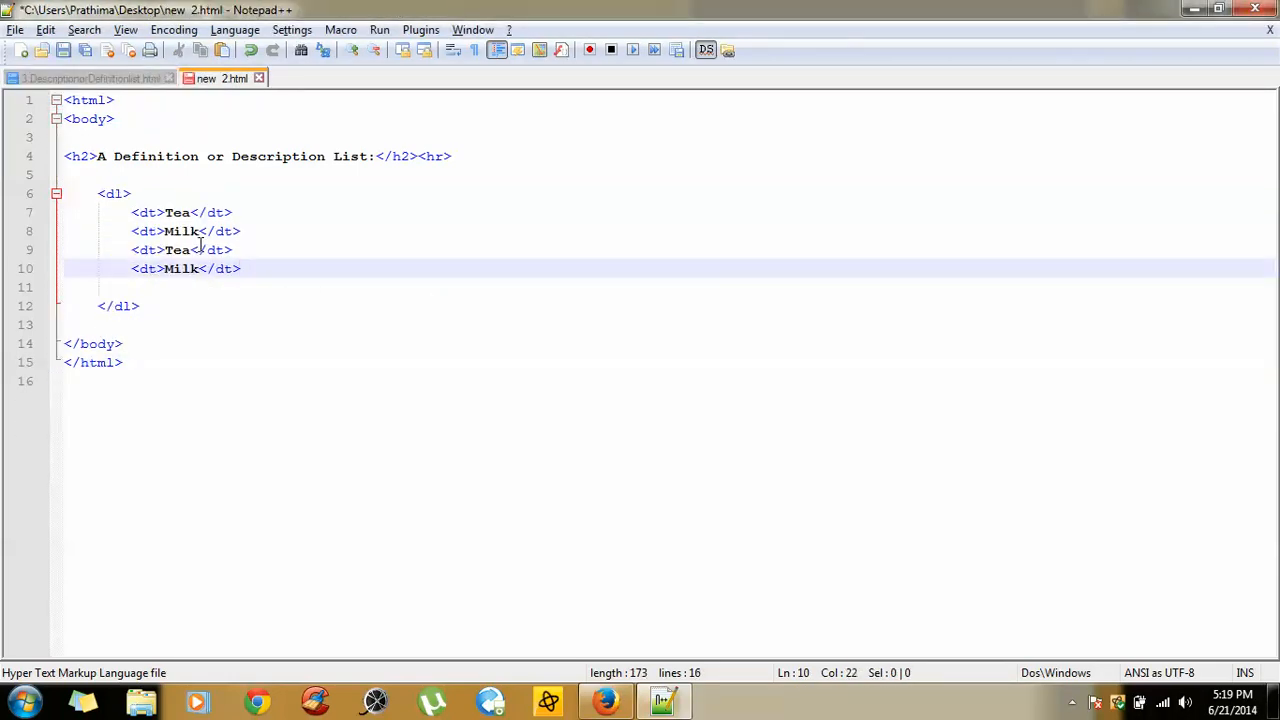
# Rename the duplicated terms to Coffee and water, save the file and go to the browser.
pyautogui.doubleClick(176, 250)
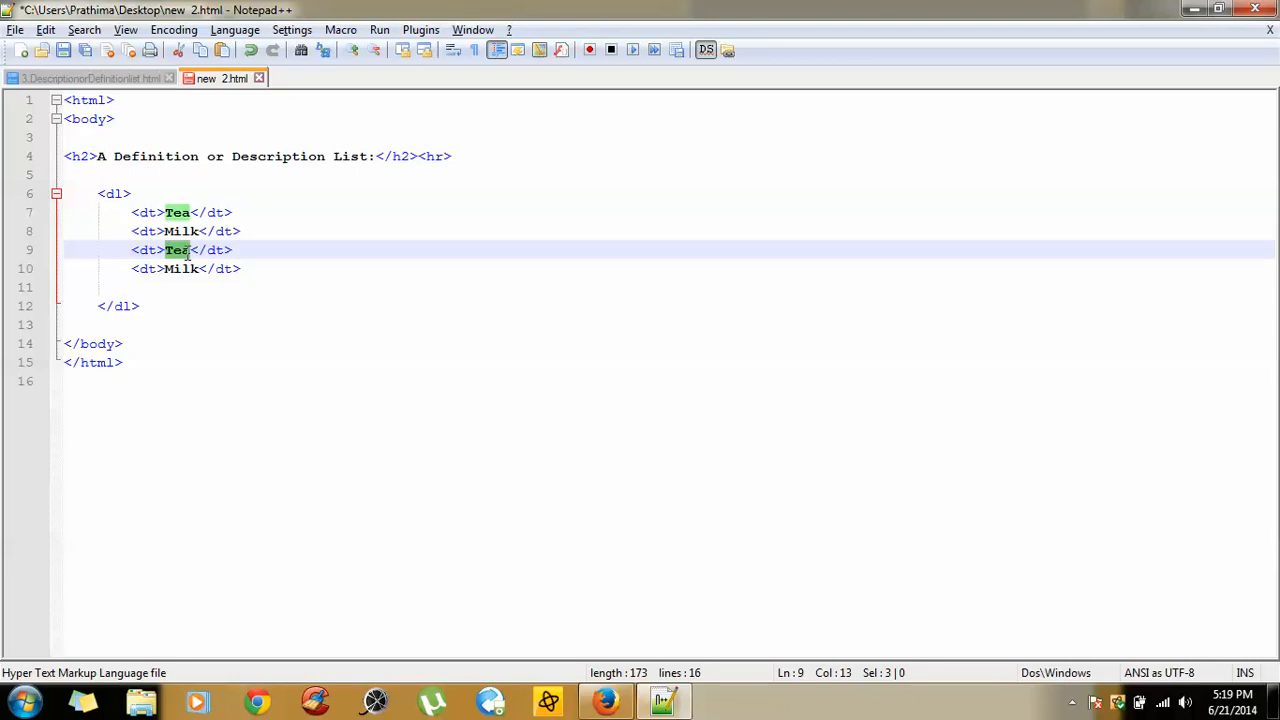
pyautogui.write('Coffee')
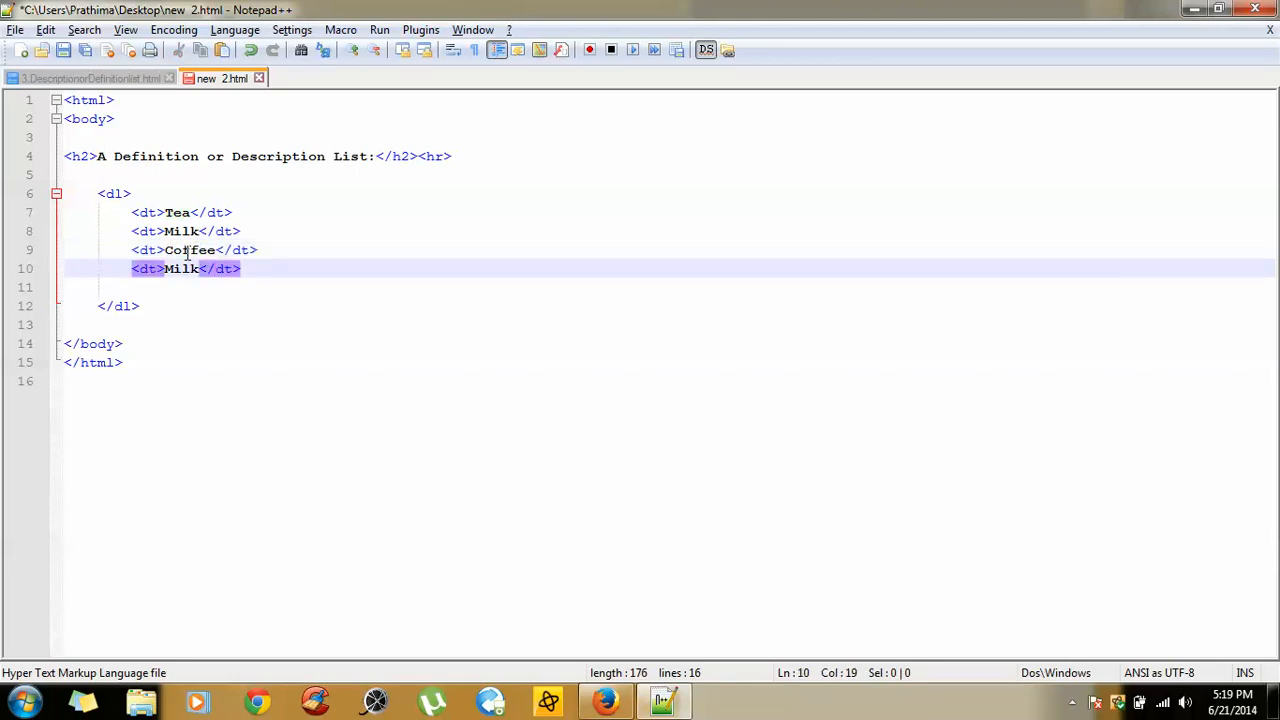
pyautogui.press('Delete')
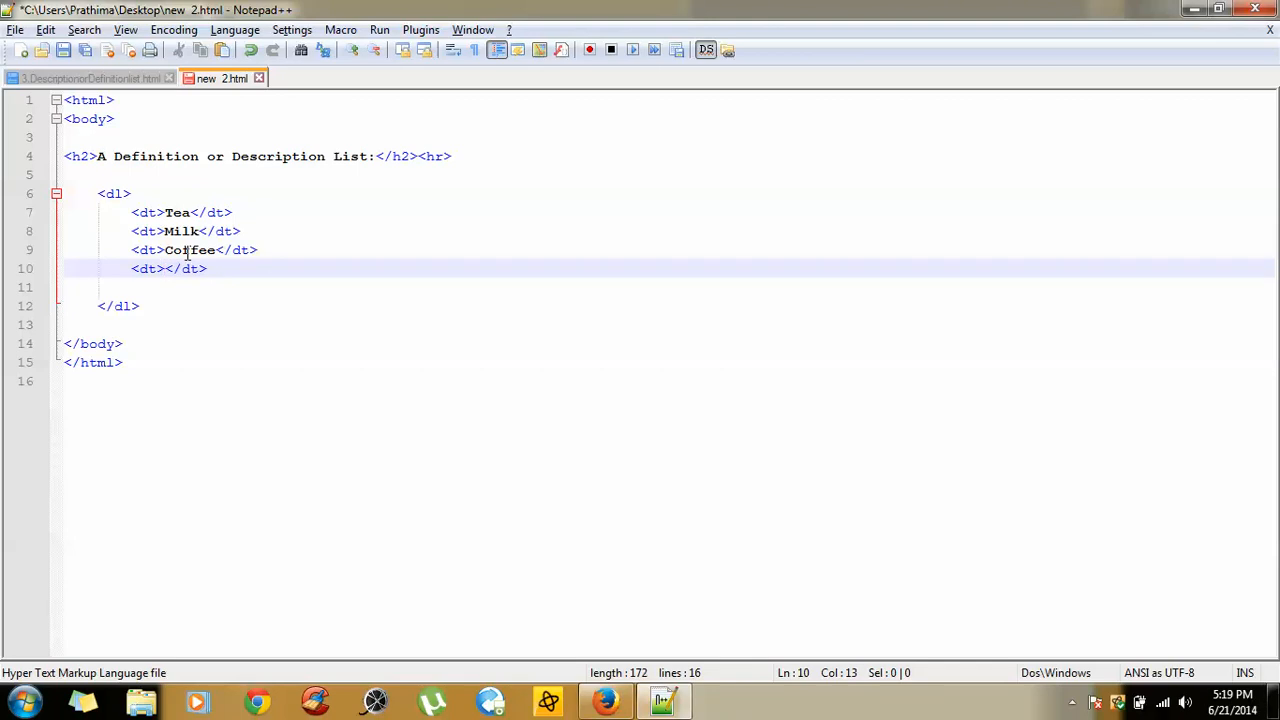
pyautogui.write('water')
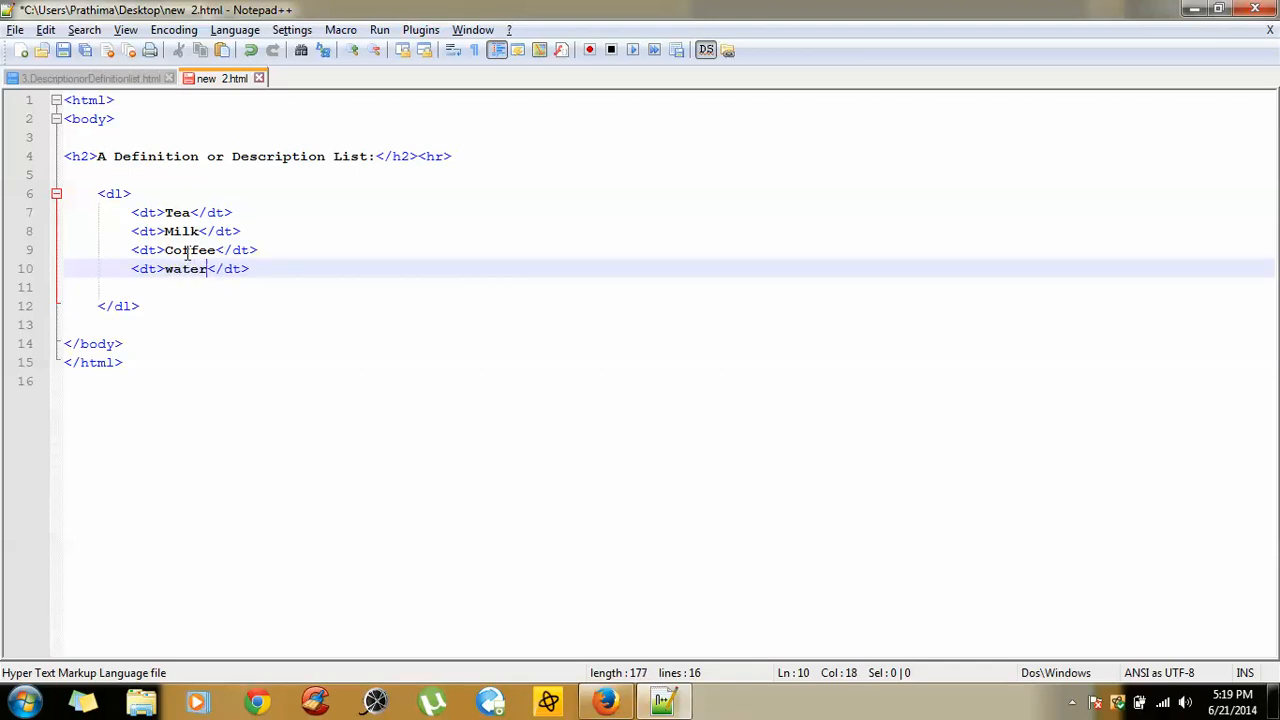
pyautogui.press('ctrl+s')
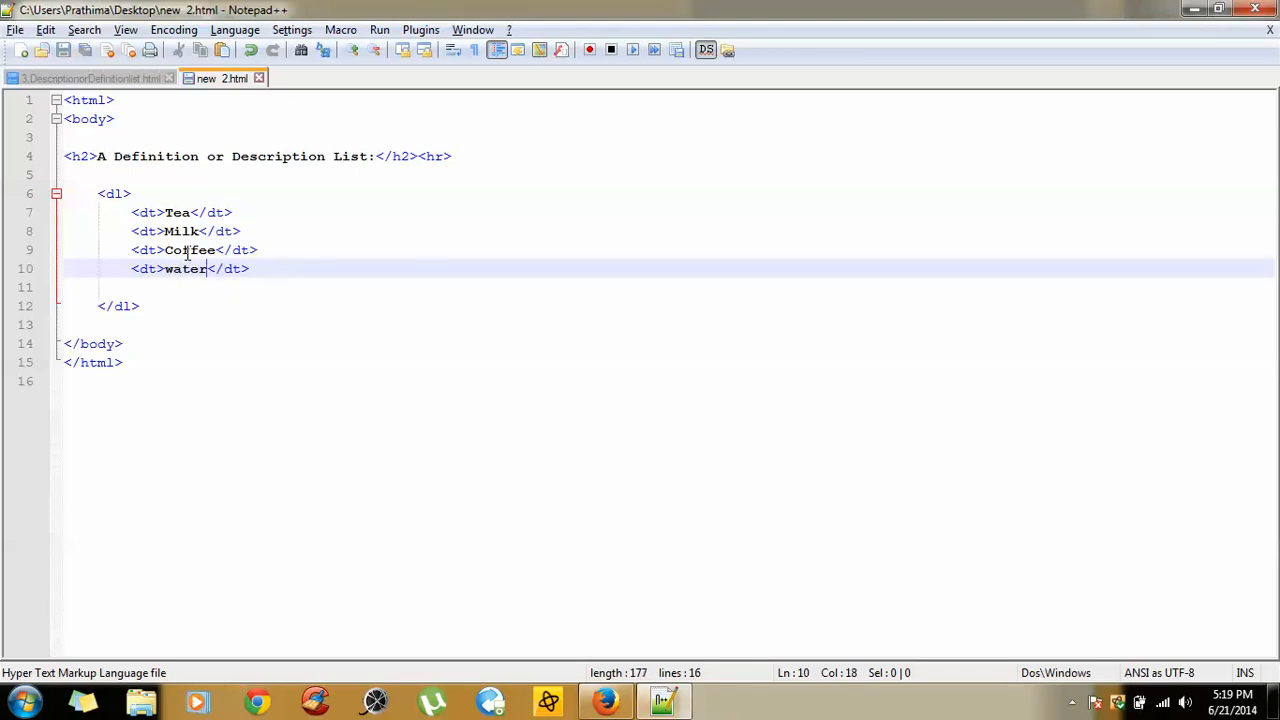
pyautogui.click(380, 30)
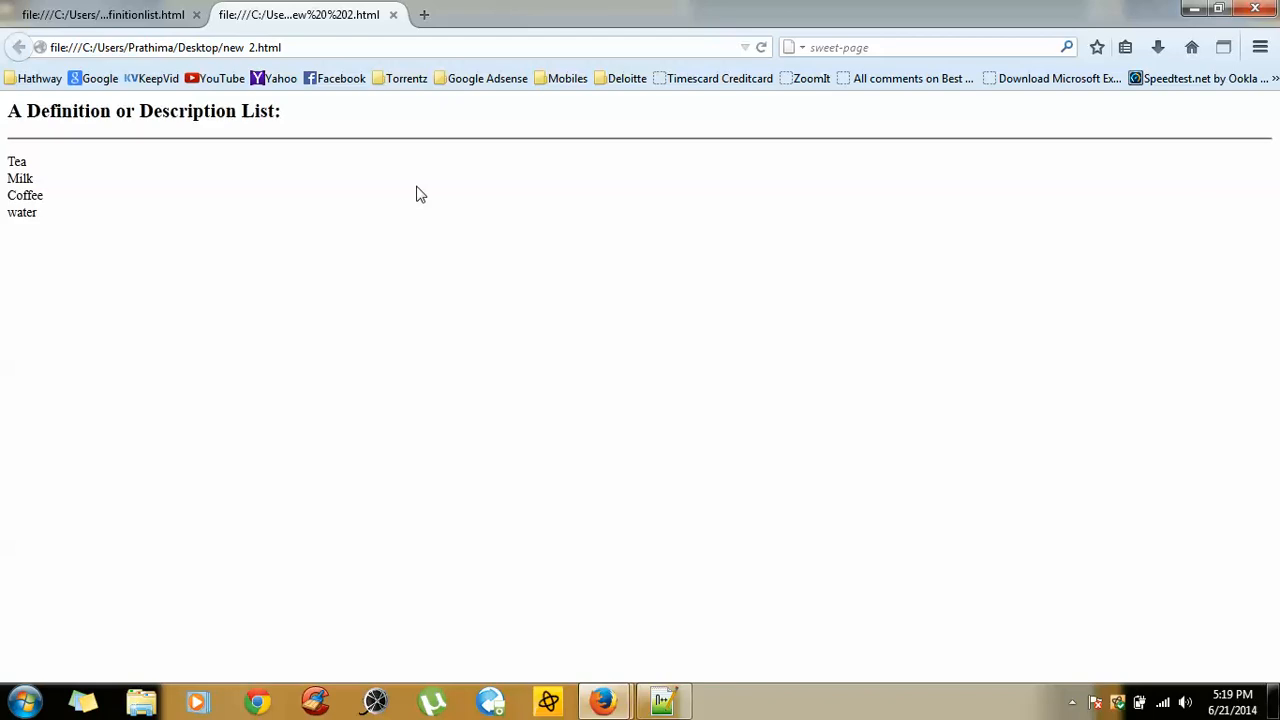
# Compare the new page against the reference, highlighting the brown and black drink descriptions, then return to the source.
pyautogui.click(104, 14)
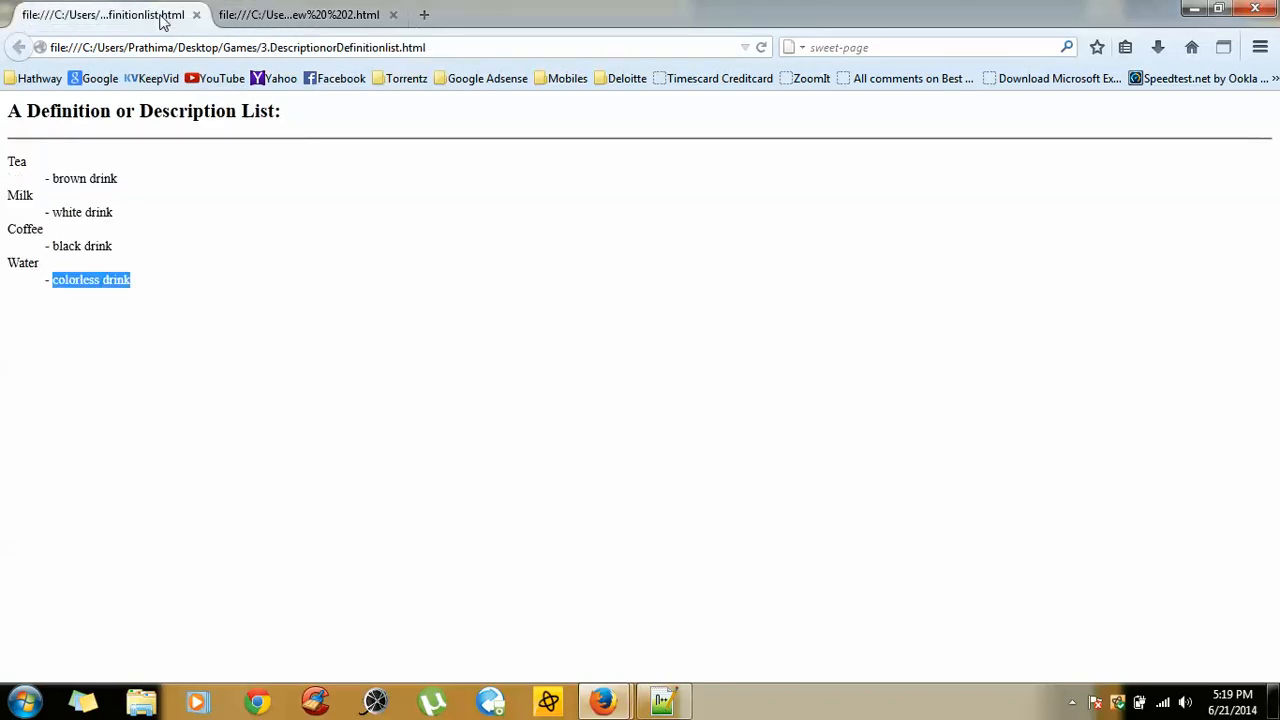
pyautogui.click(300, 14)
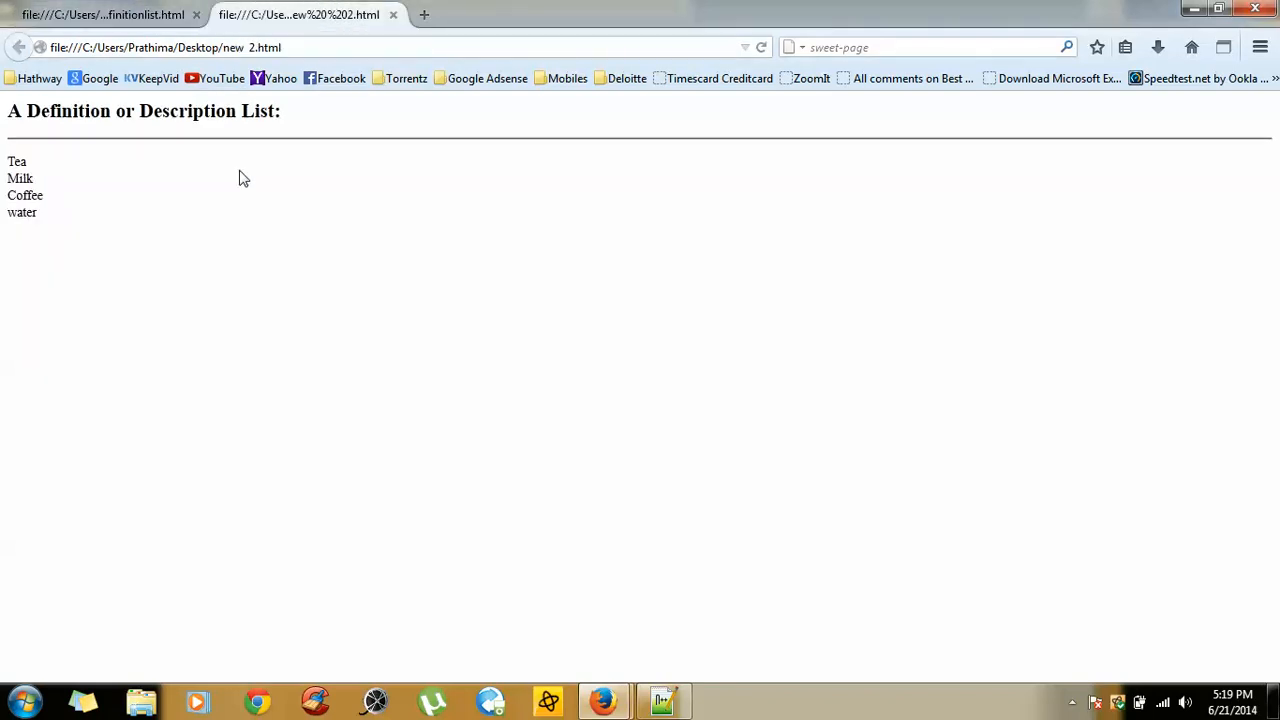
pyautogui.click(104, 14)
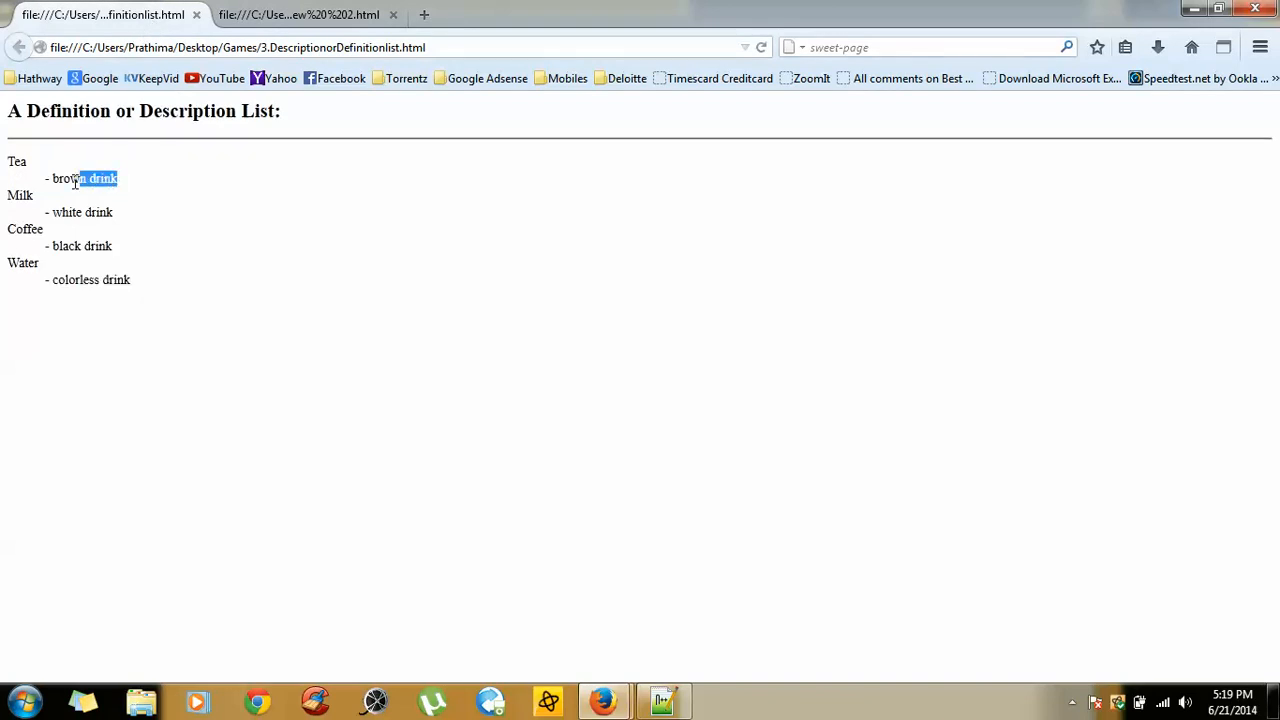
pyautogui.moveTo(116, 178); pyautogui.dragTo(50, 178)
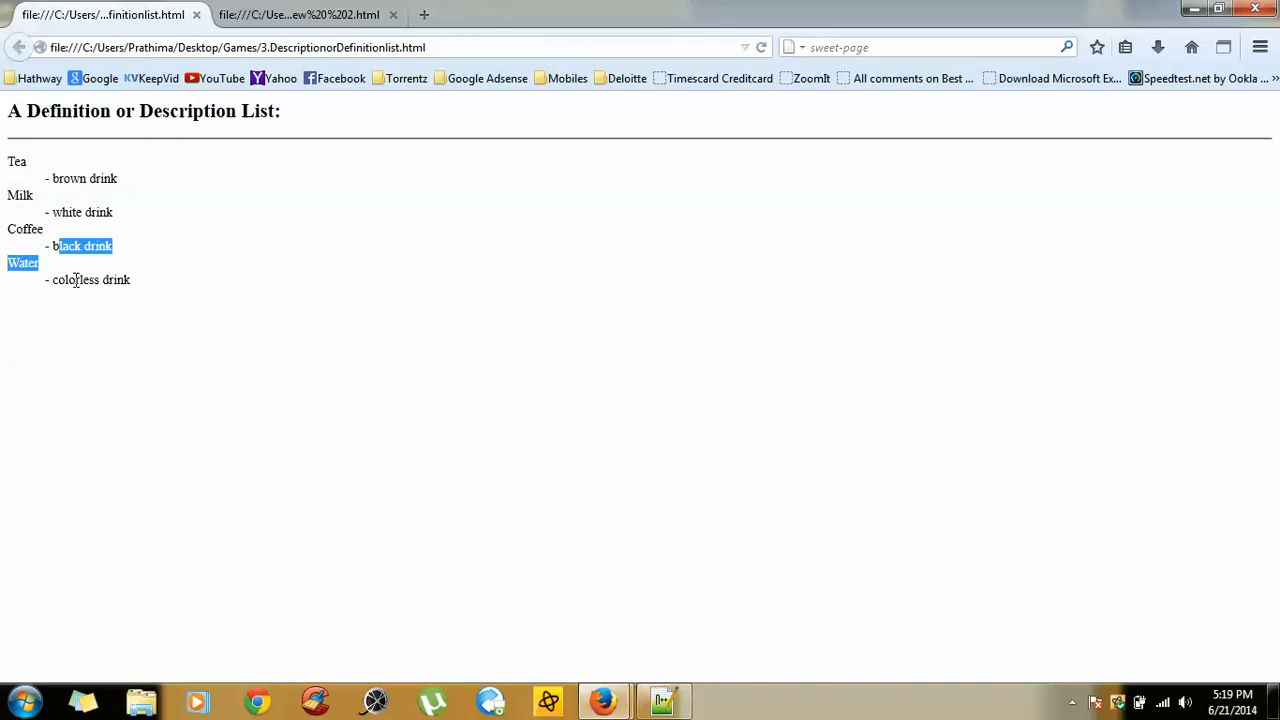
pyautogui.click(156, 298)
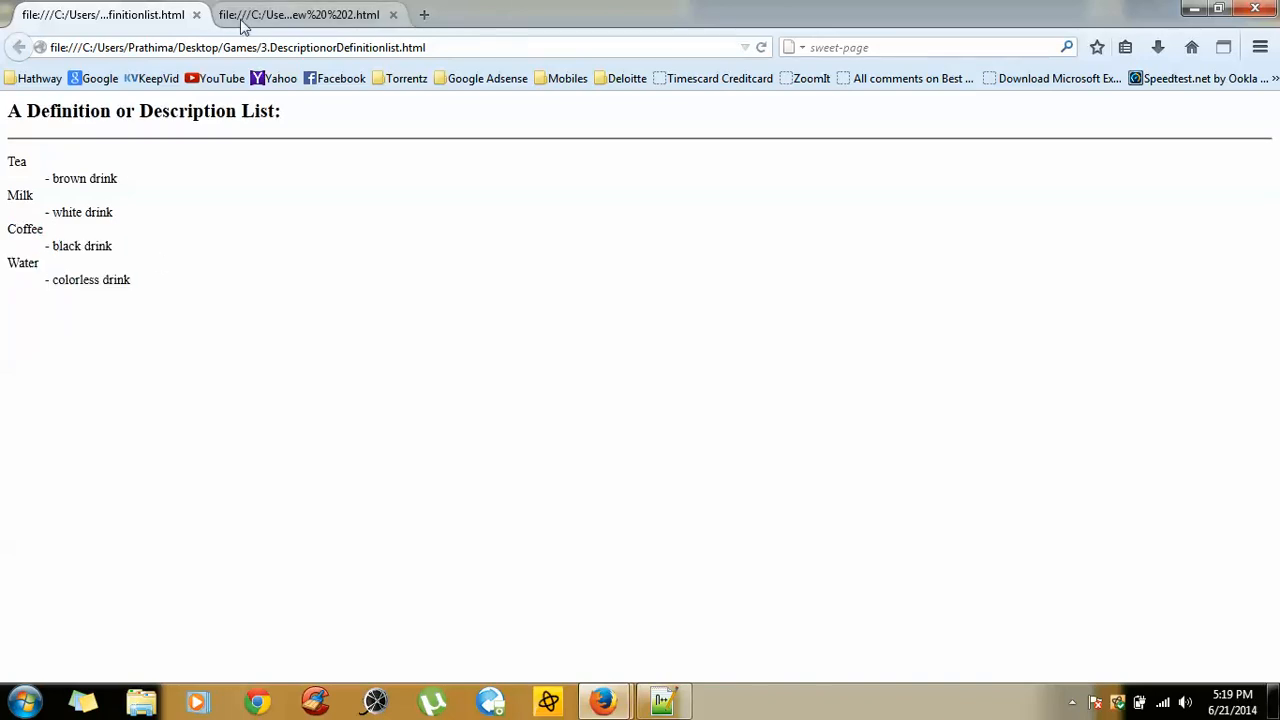
pyautogui.click(664, 700)
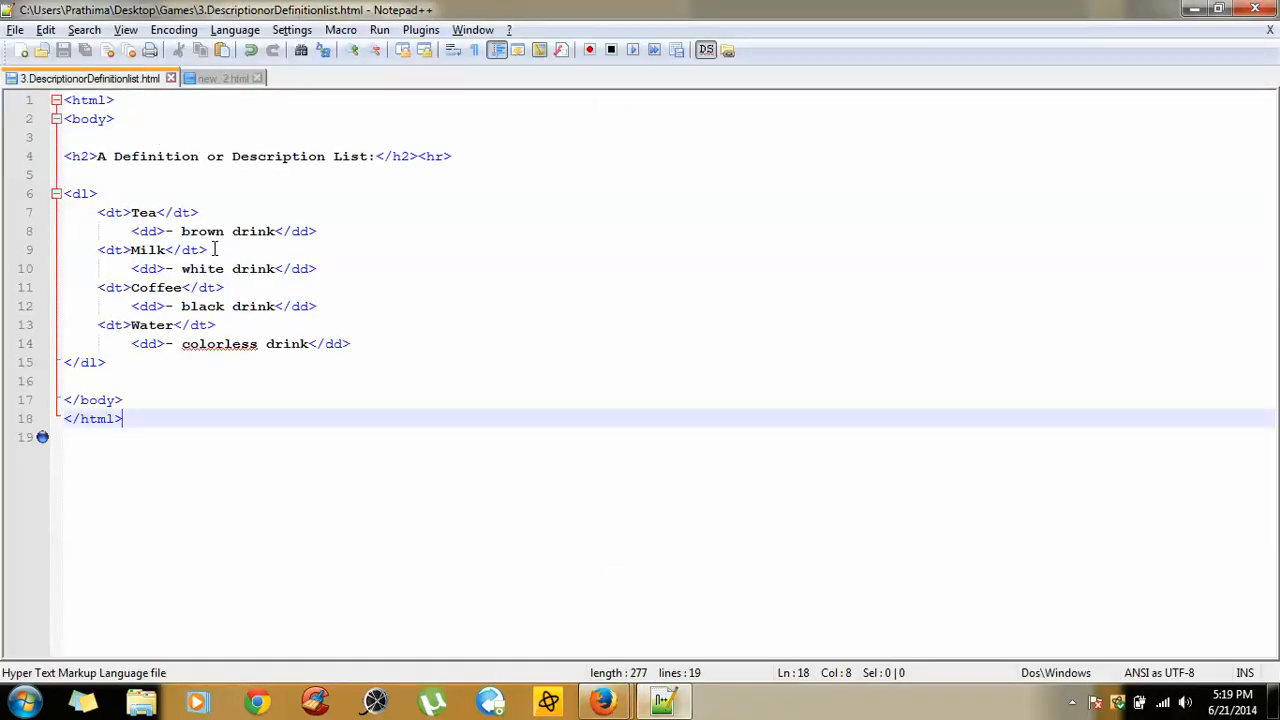
# Highlight the <dd>- brown drink</dd> line in the reference file, then switch to new 2.html.
pyautogui.moveTo(132, 232); pyautogui.dragTo(316, 232)
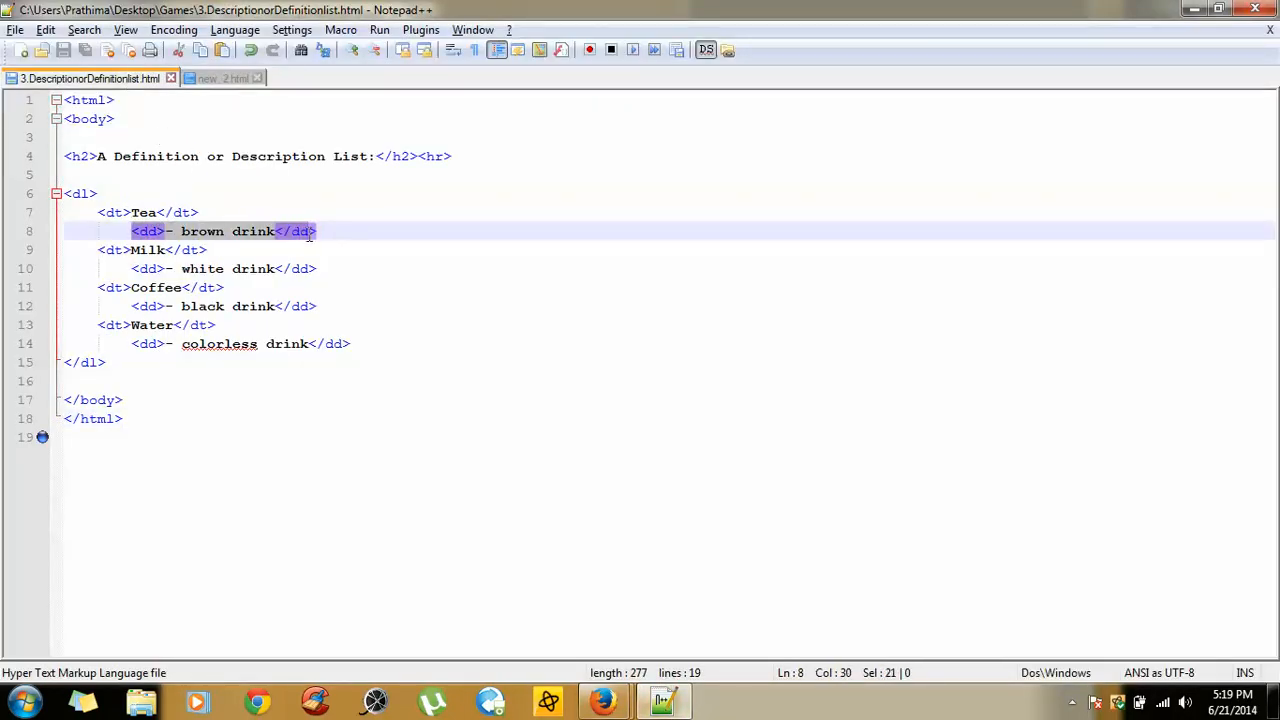
pyautogui.moveTo(224, 212)
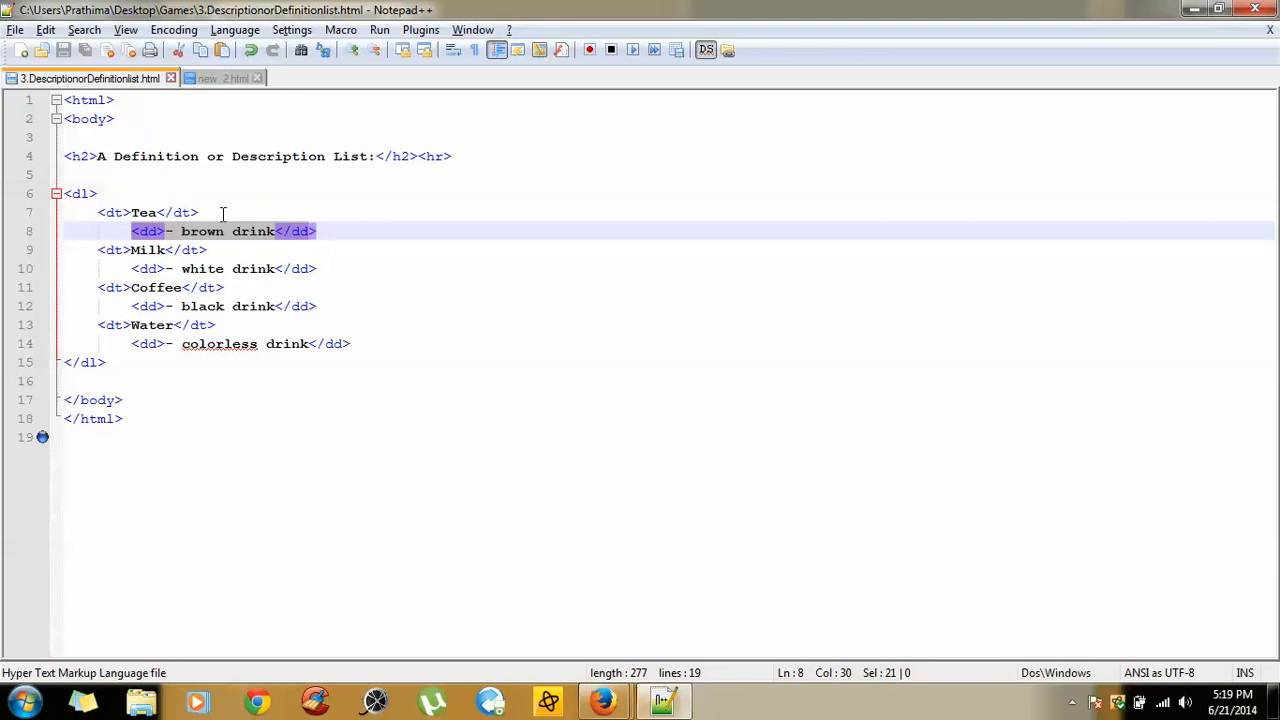
pyautogui.click(220, 78)
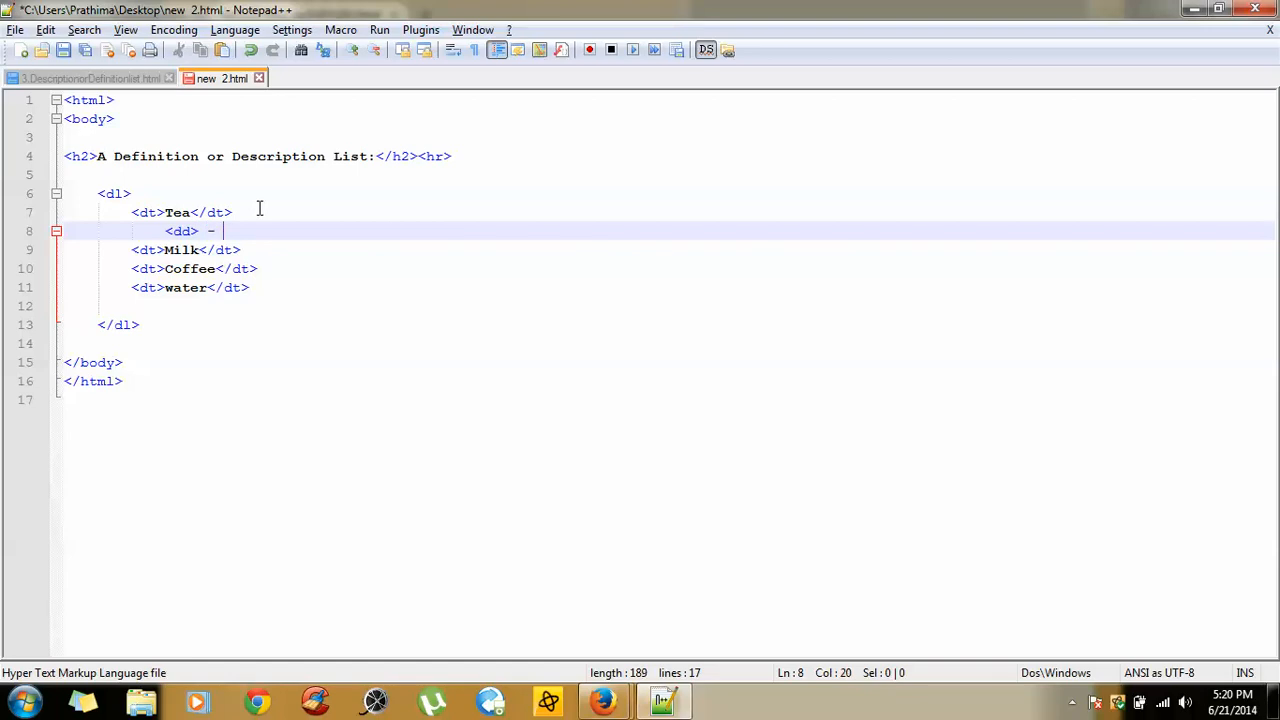
# Write <dd> - brown drink </dd> under Tea and reuse it under Milk as White drink.
pyautogui.write('brown dr')
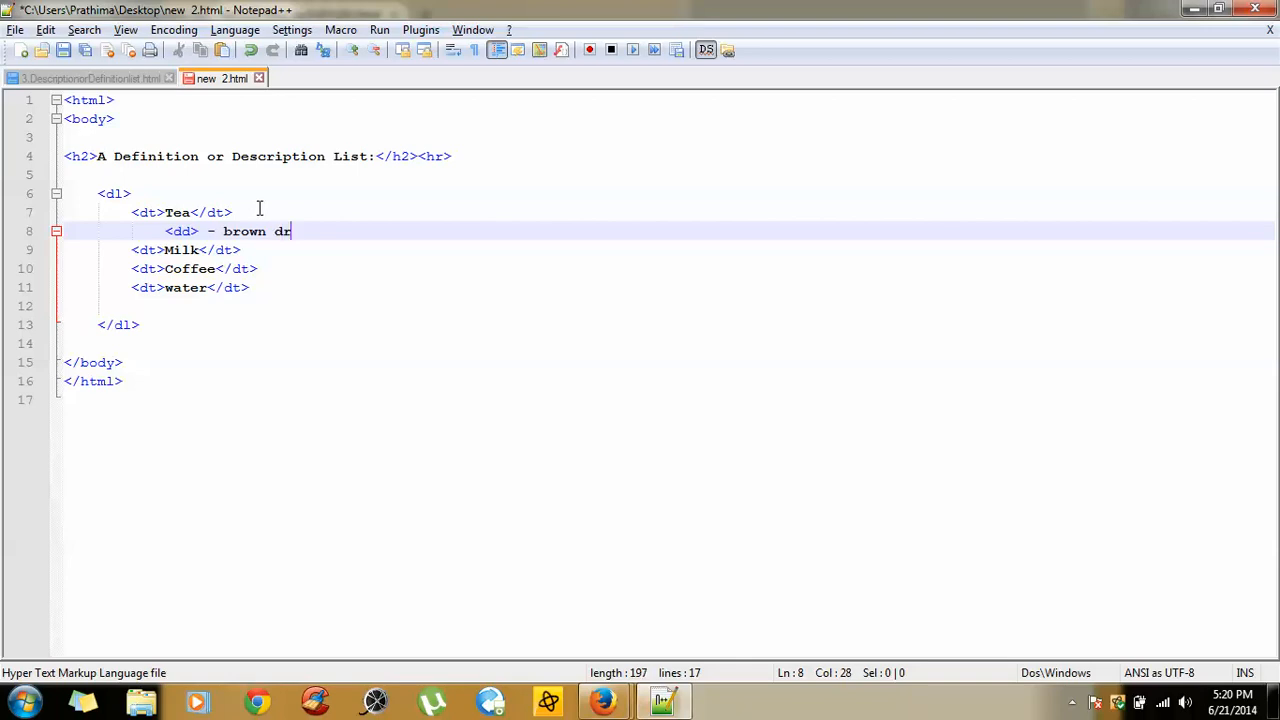
pyautogui.write('ink <')
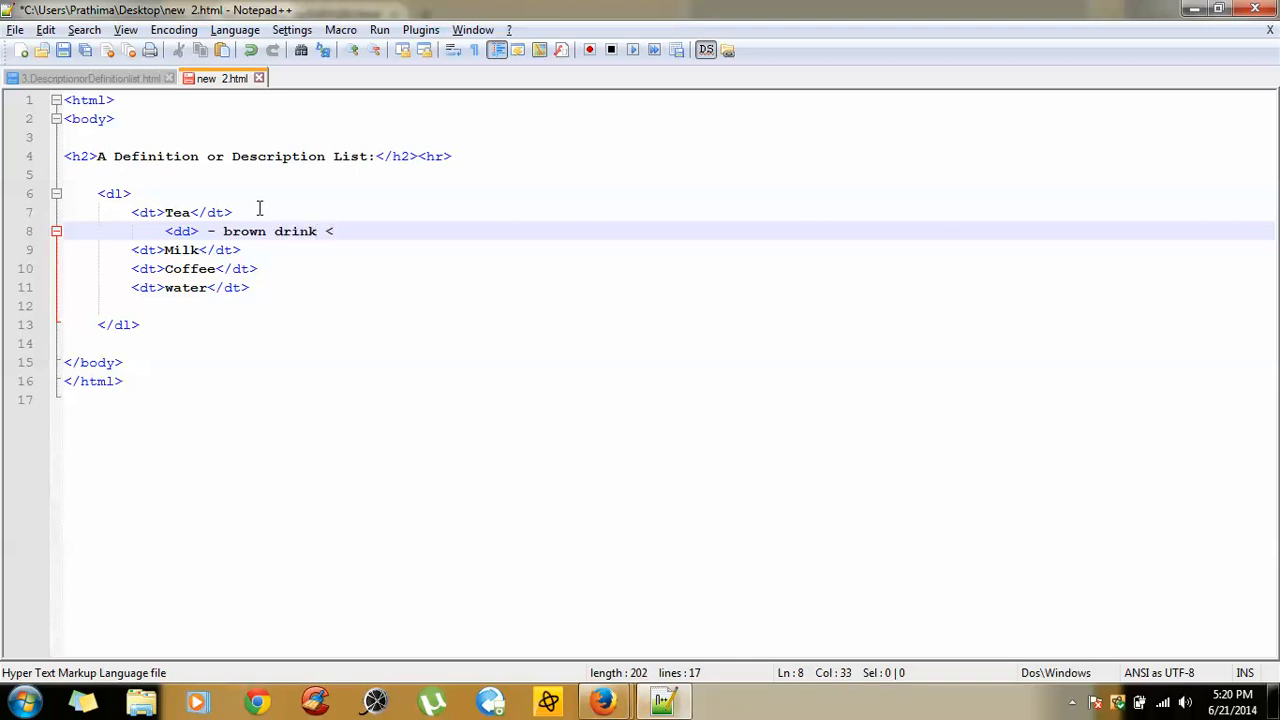
pyautogui.write('</dd')
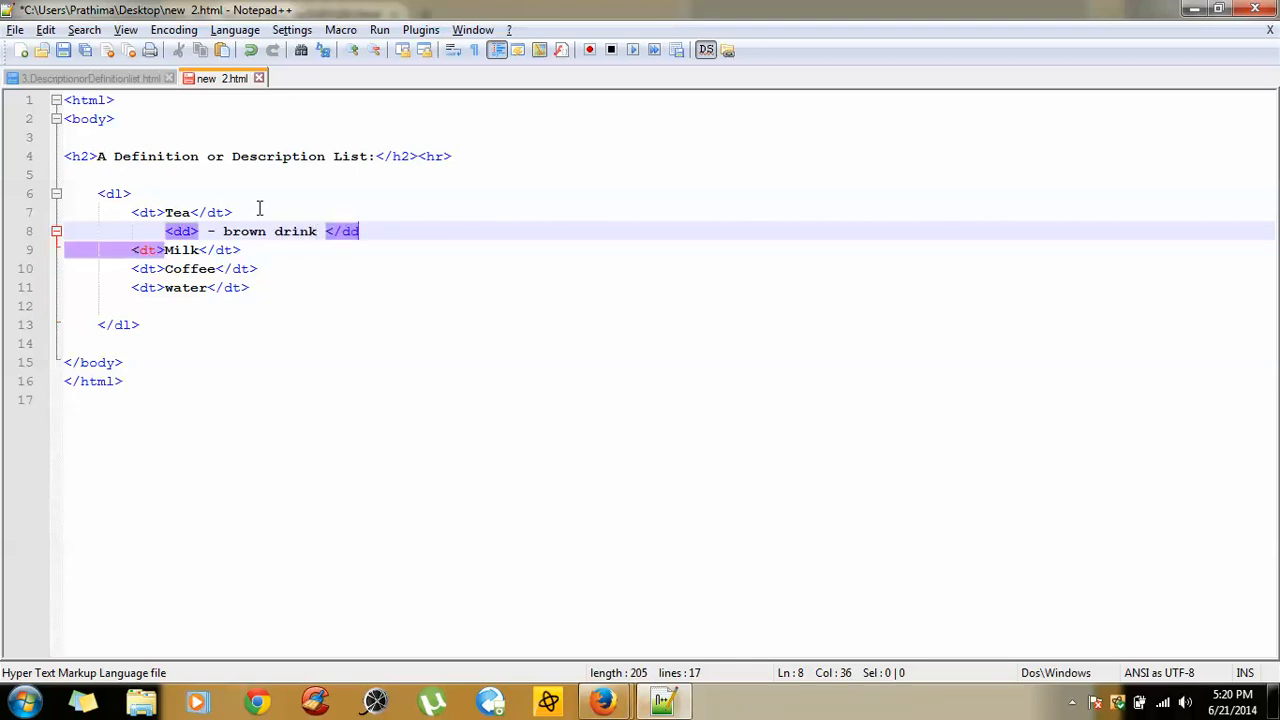
pyautogui.write('>')
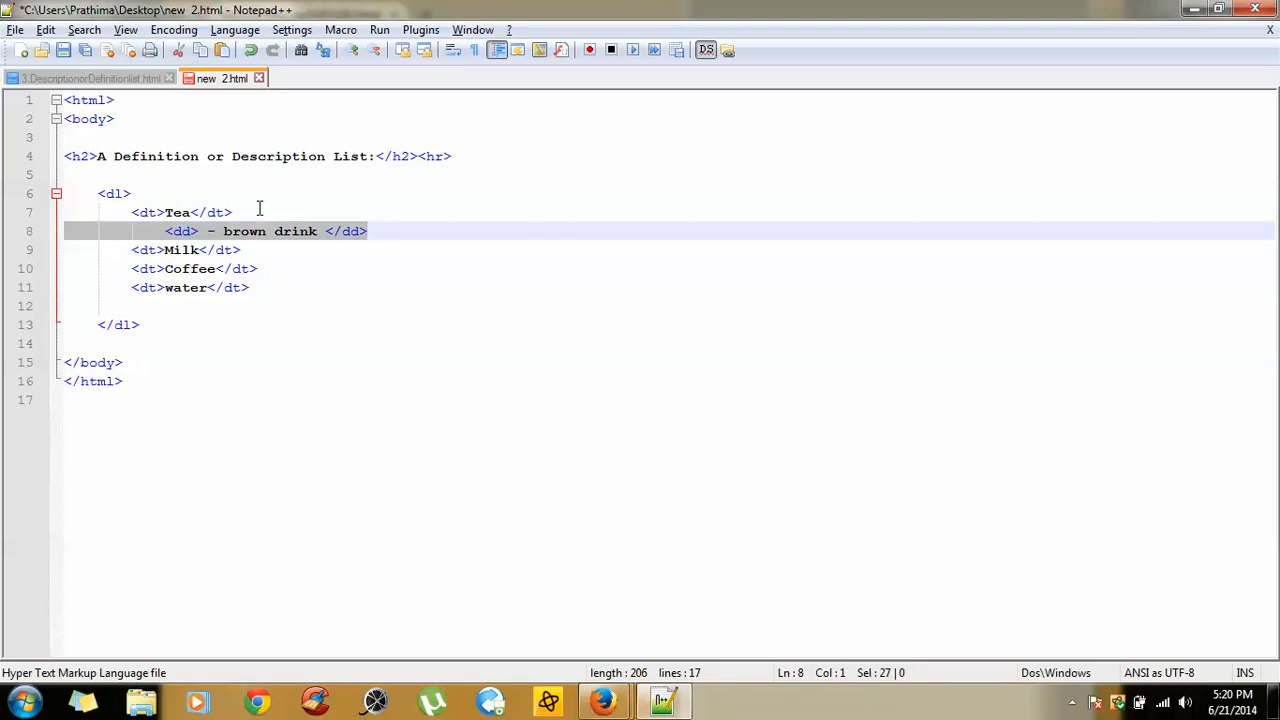
pyautogui.click(184, 250)
pyautogui.write('<dd> - White drink </dd>')
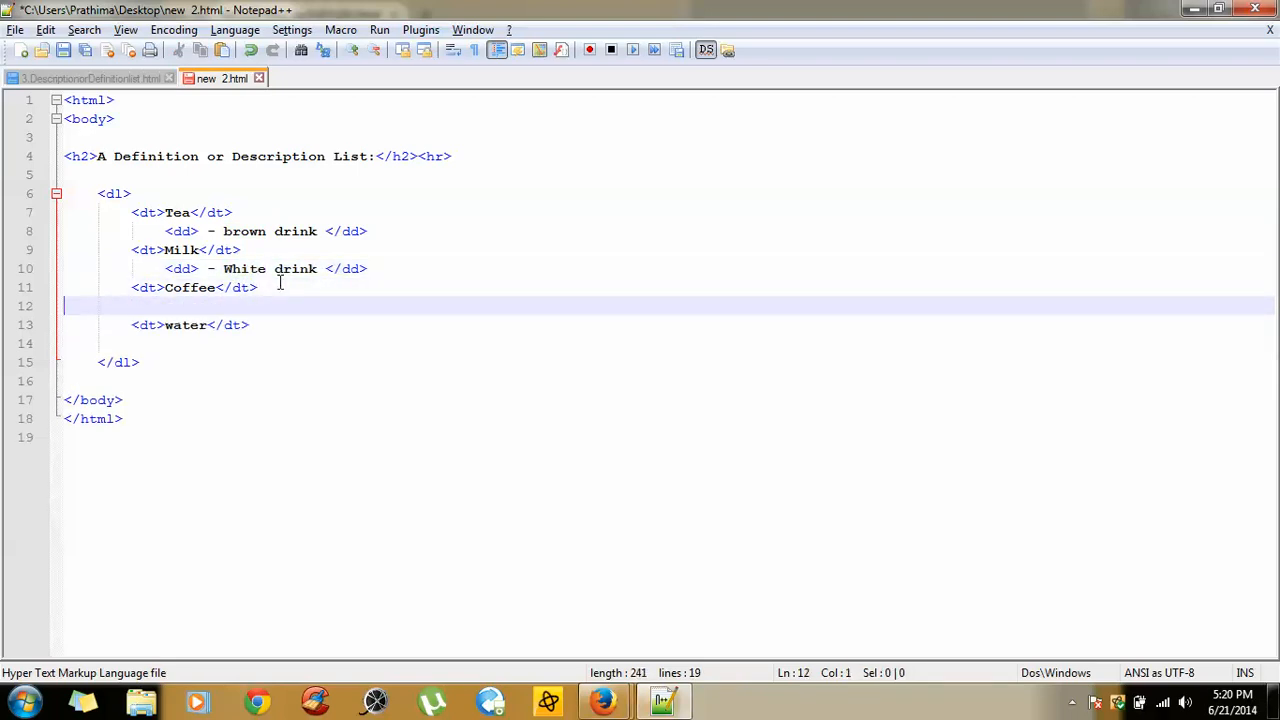
# Add black drink under Coffee and Colorless drink under water as dd lines, save and launch in Firefox.
pyautogui.write('<dd> - brown drink </dd>')
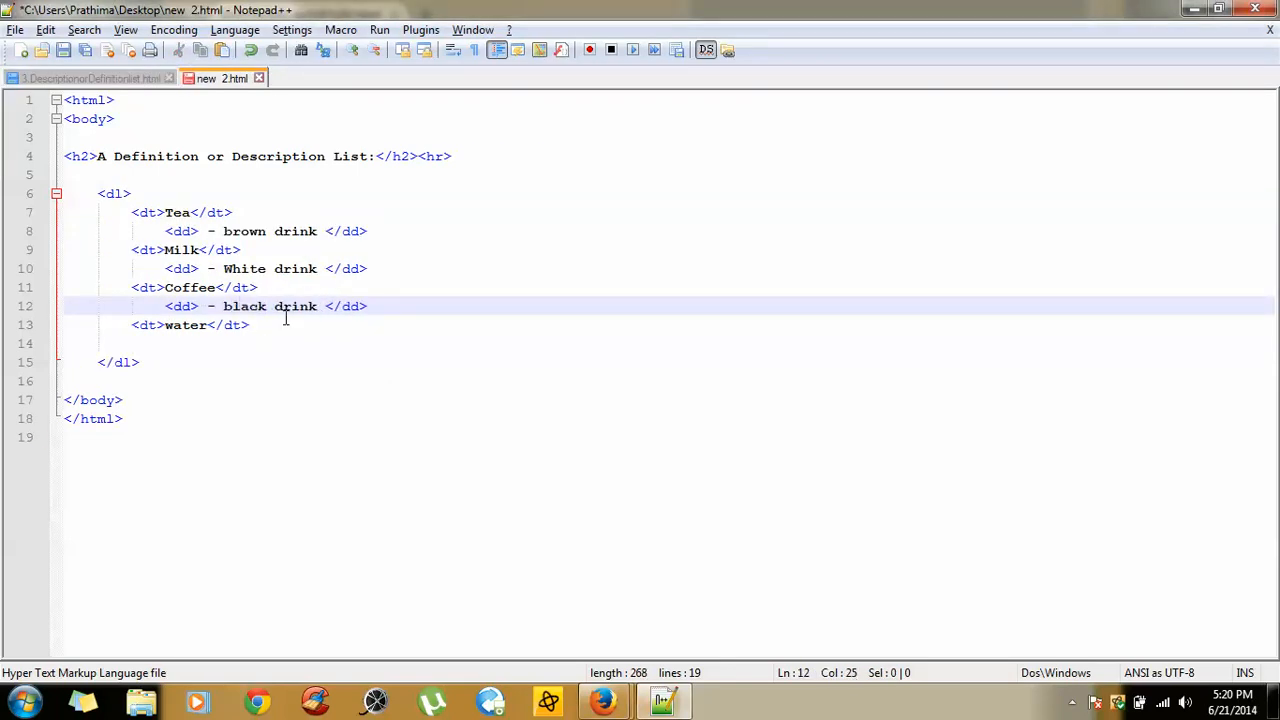
pyautogui.click(250, 324)
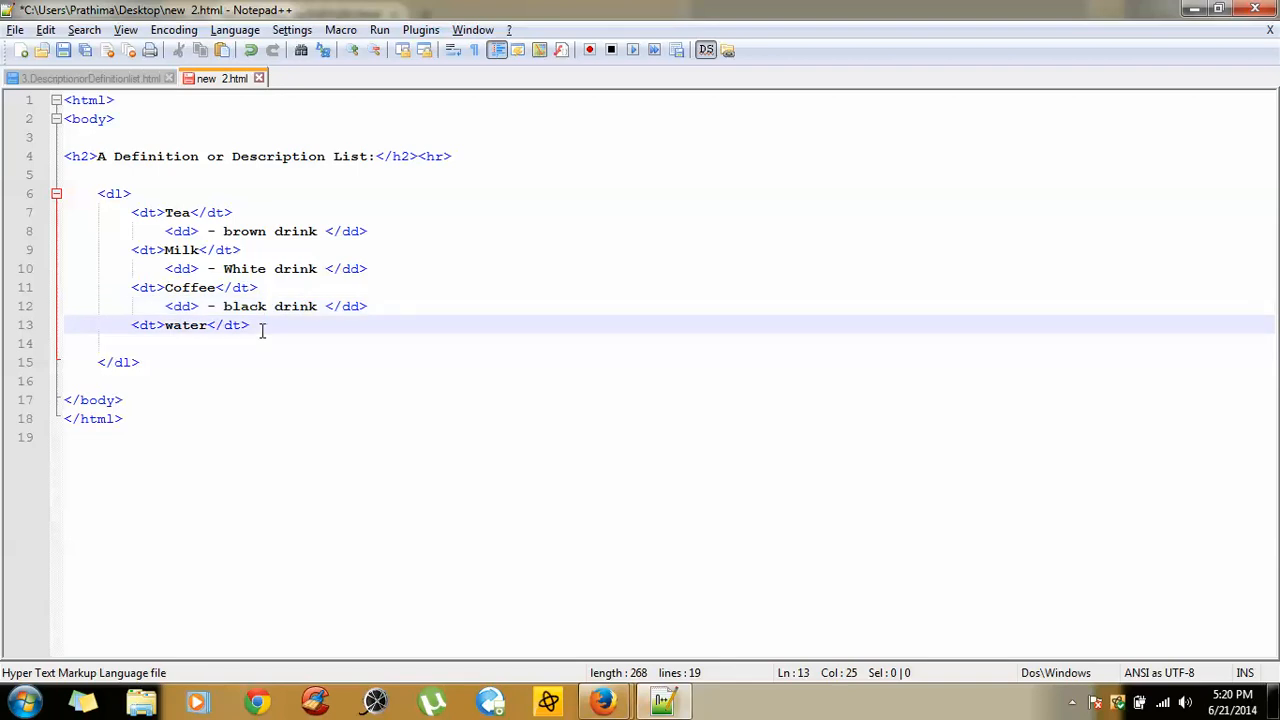
pyautogui.write('<dd> - brown drink </dd>')
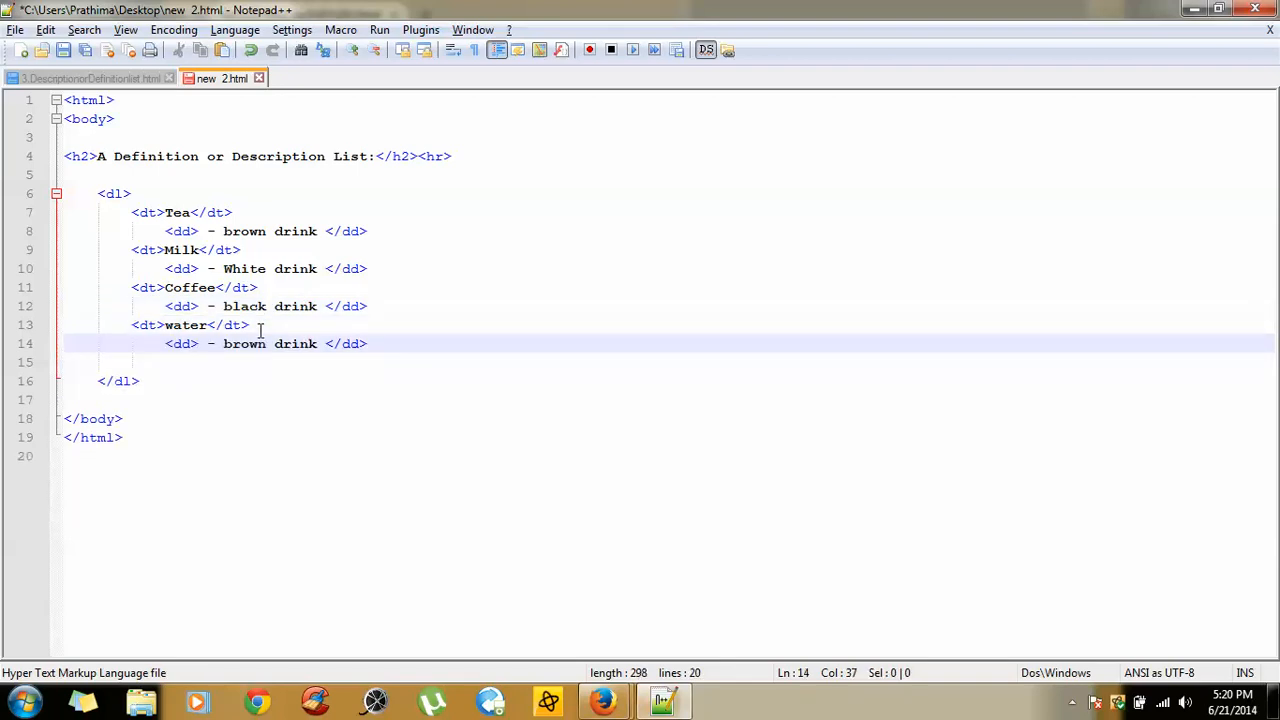
pyautogui.click(268, 344)
pyautogui.write('c')
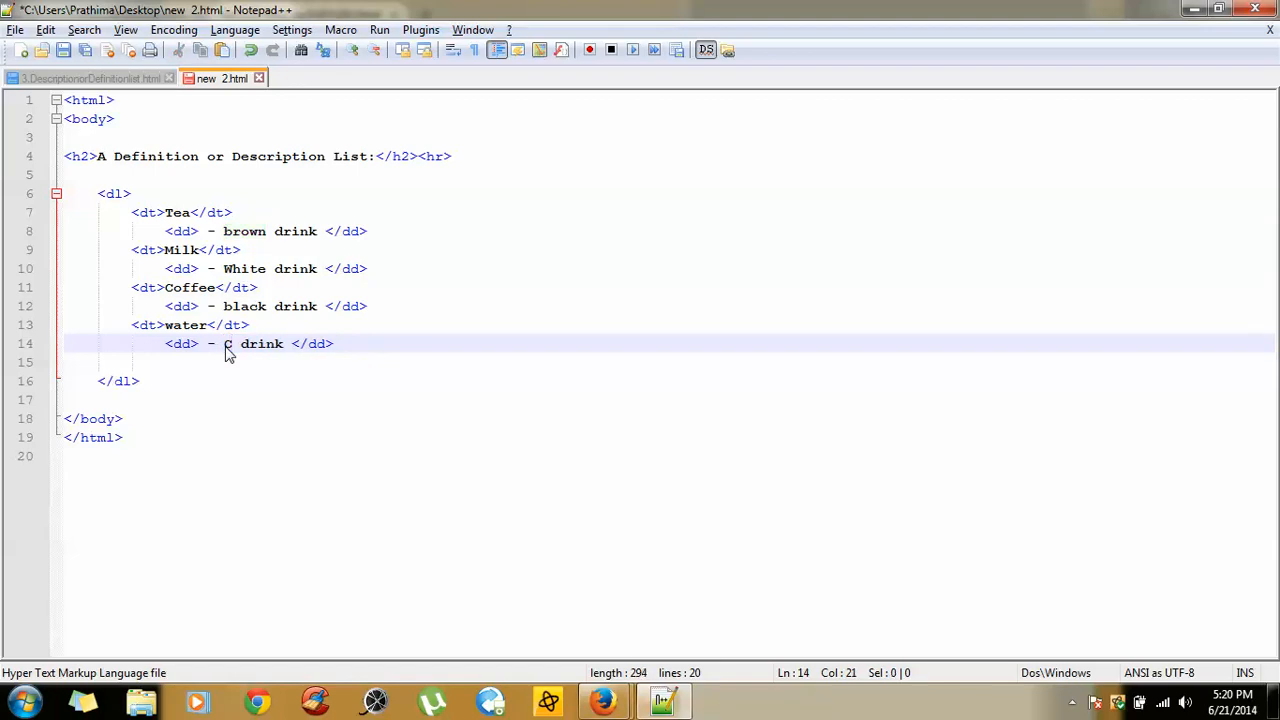
pyautogui.write('olorless')
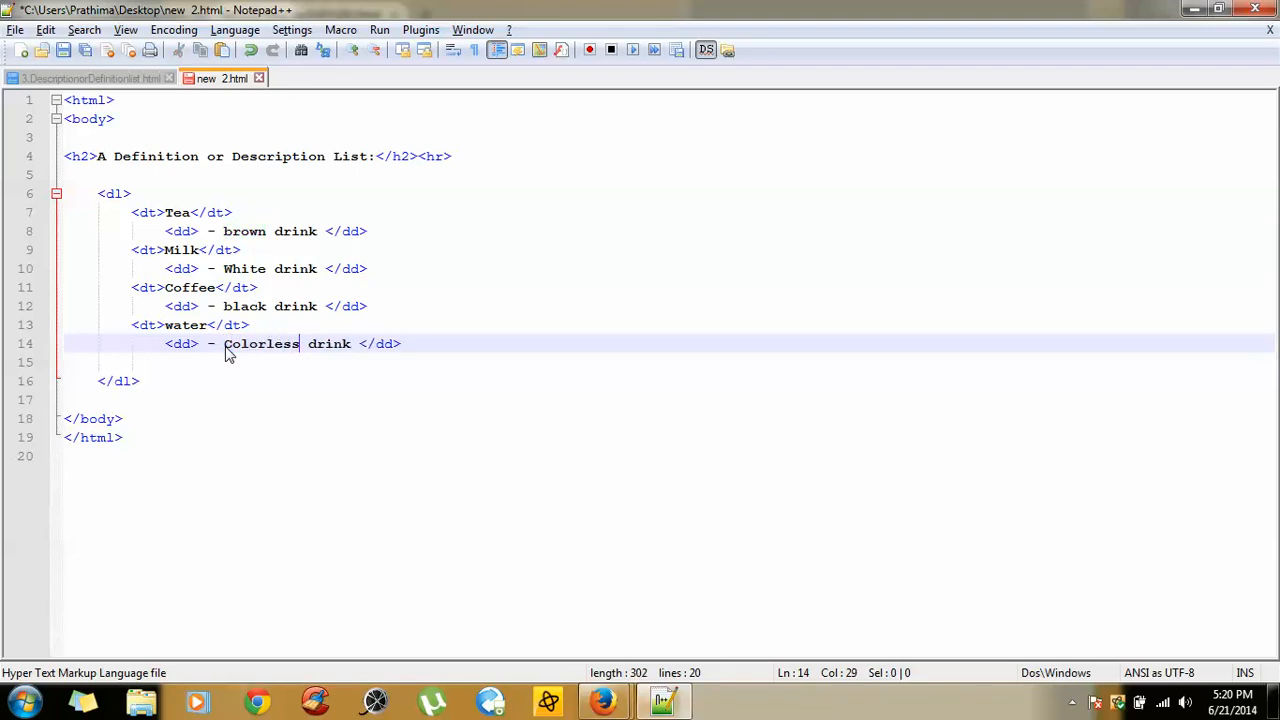
pyautogui.press('ctrl+s')
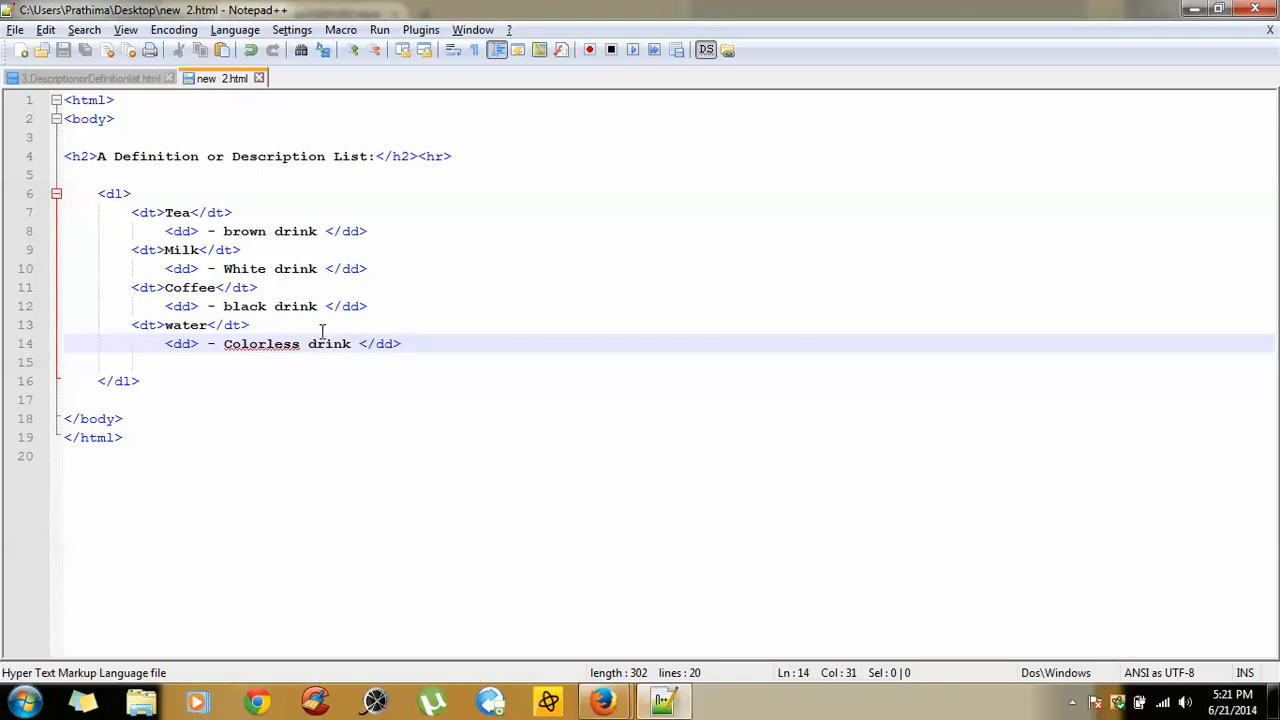
pyautogui.click(380, 30)
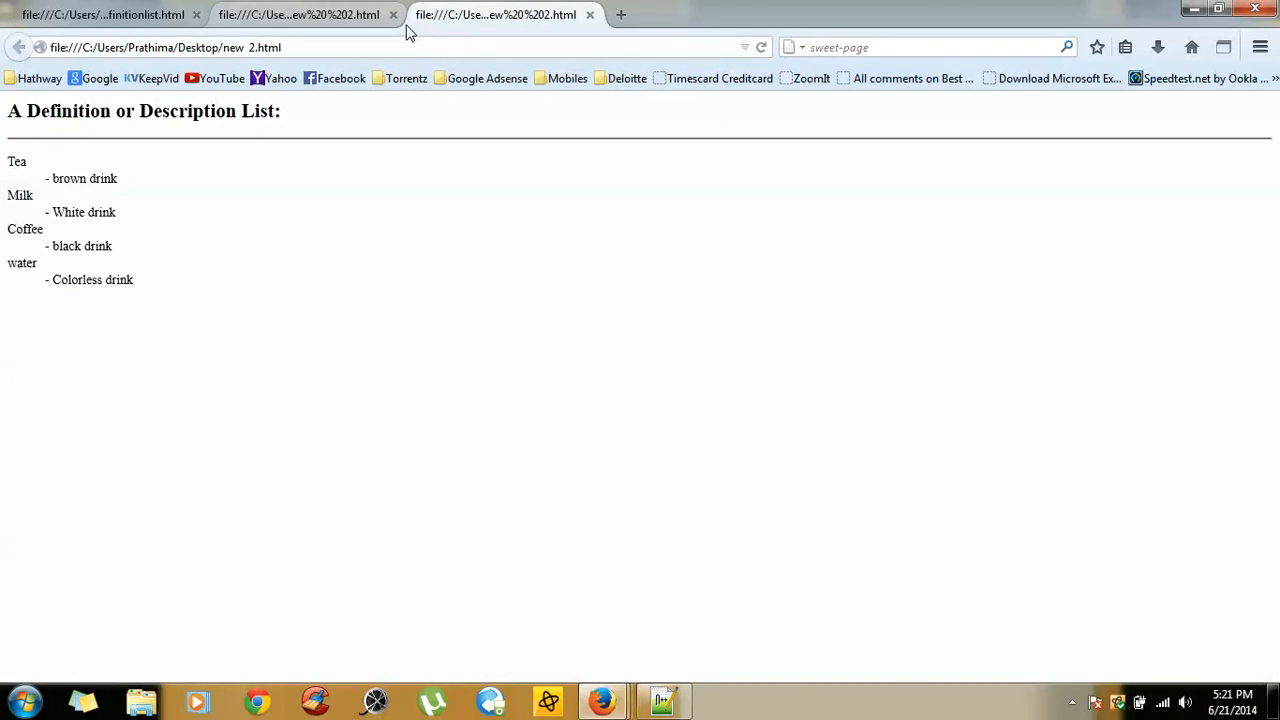
# Close the extra tab, then switch to the reference page and select its list text for comparison.
pyautogui.click(588, 14)
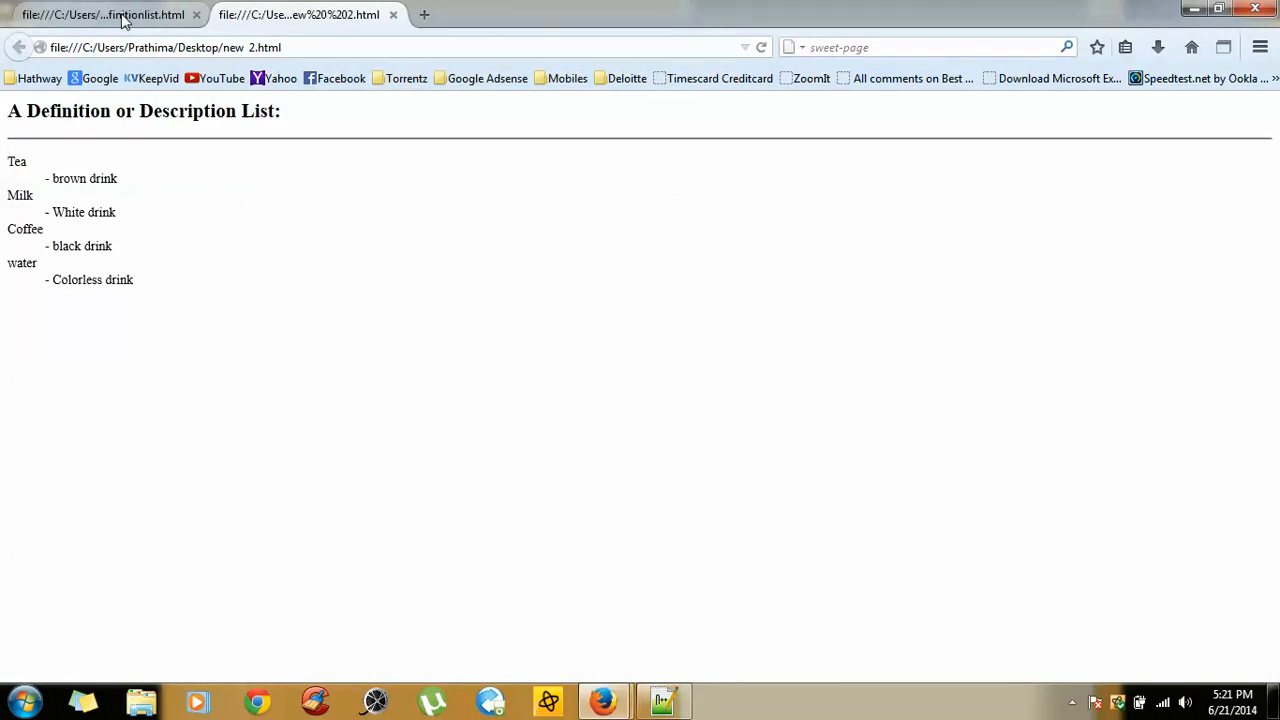
pyautogui.click(104, 14)
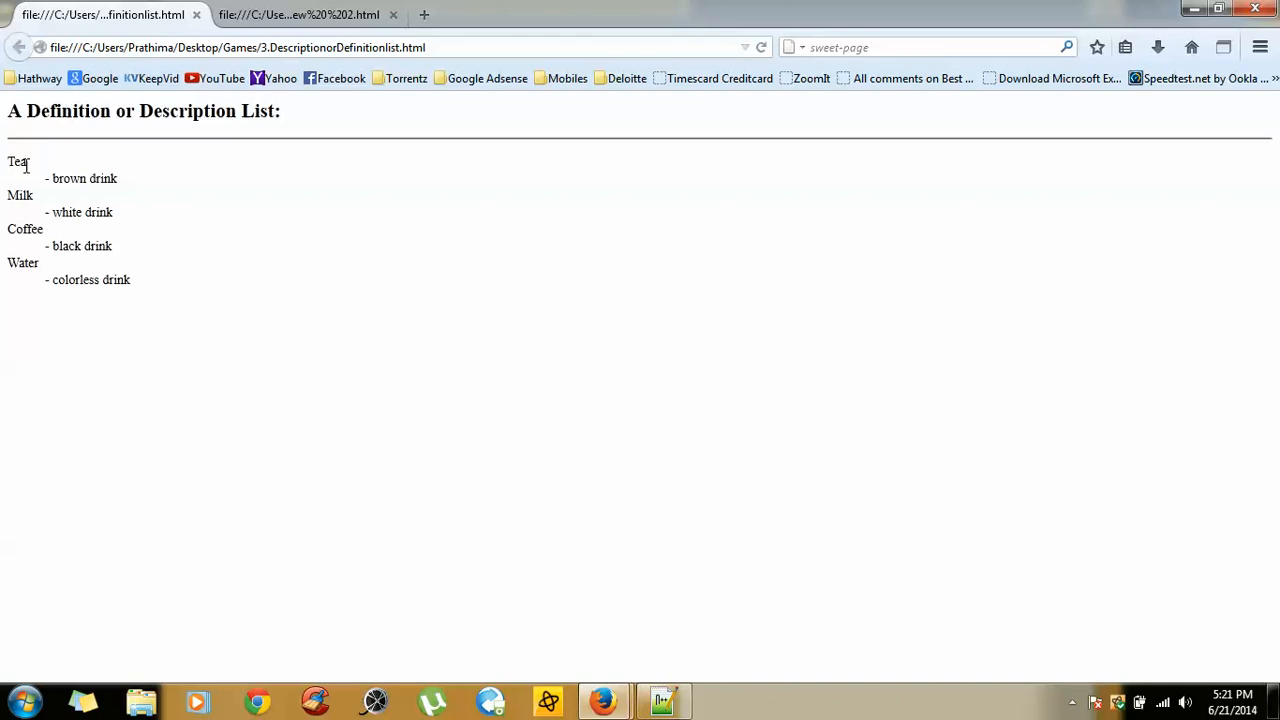
pyautogui.doubleClick(16, 162)
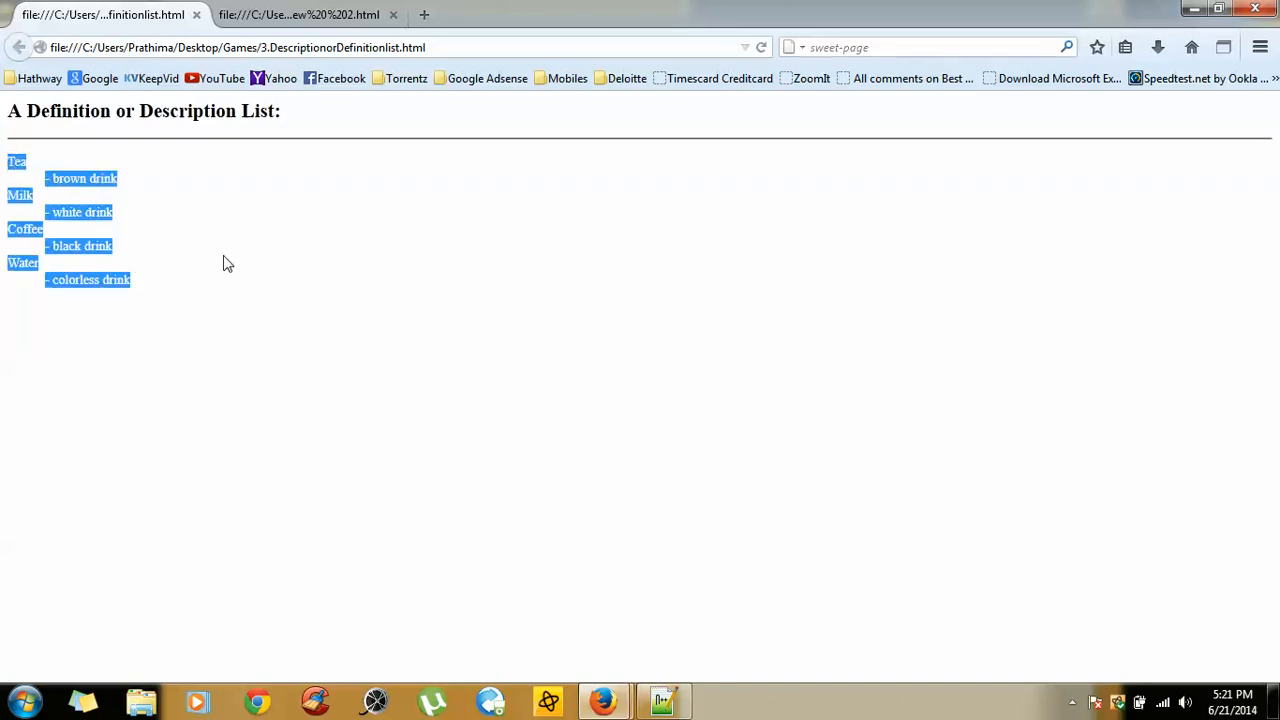
pyautogui.moveTo(230, 260)
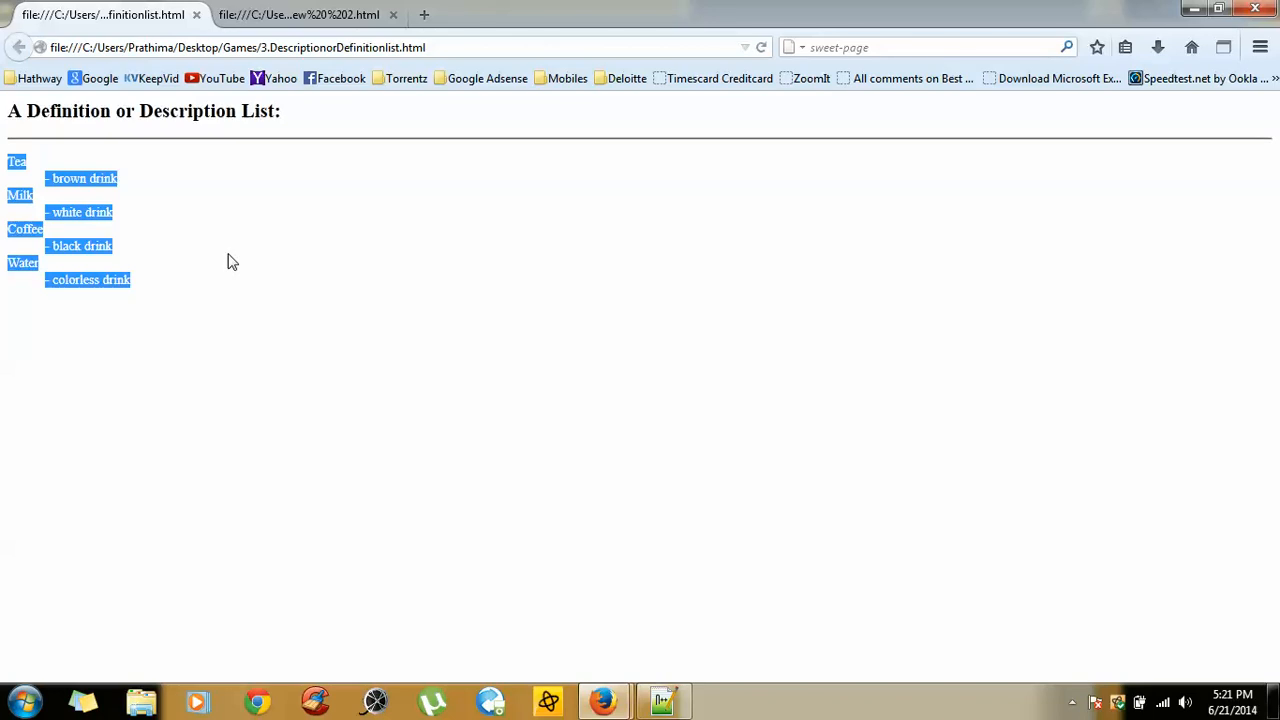